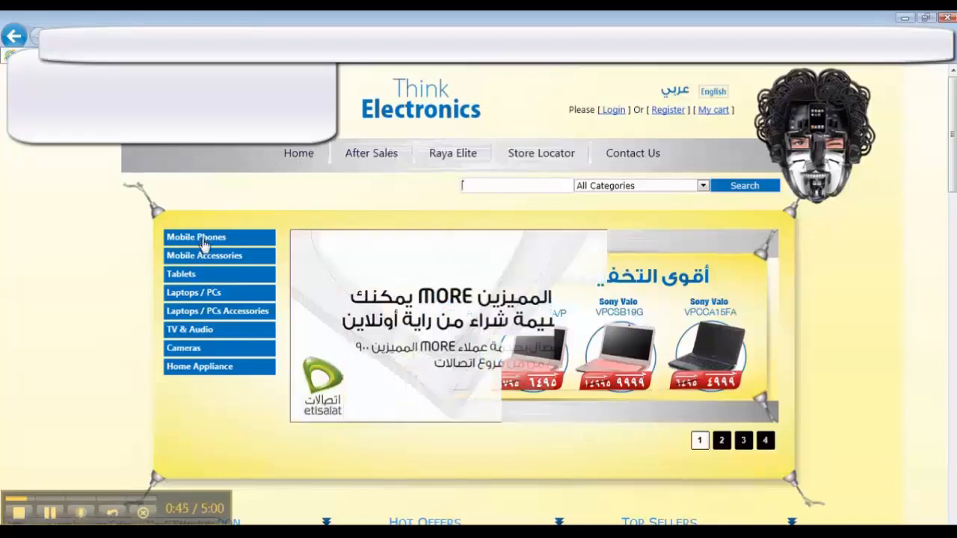
mouse_move(202, 255)
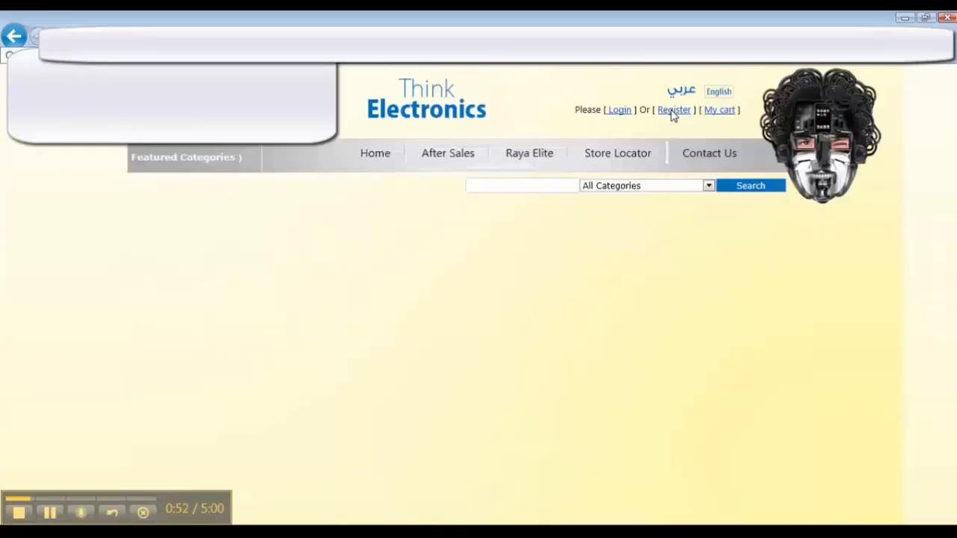
- Open the new-account form and fill in the first and last name fields
left_click(672, 110)
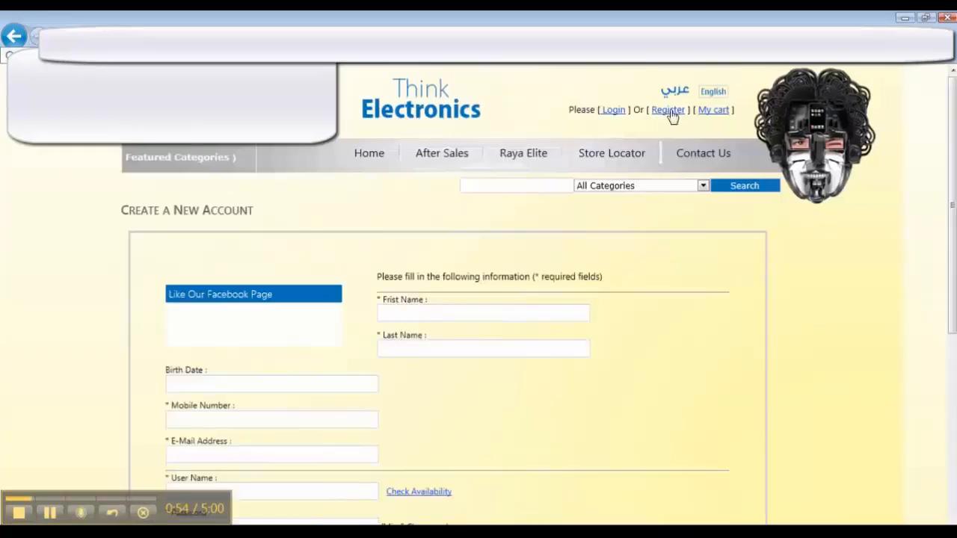
scroll("down", 3)
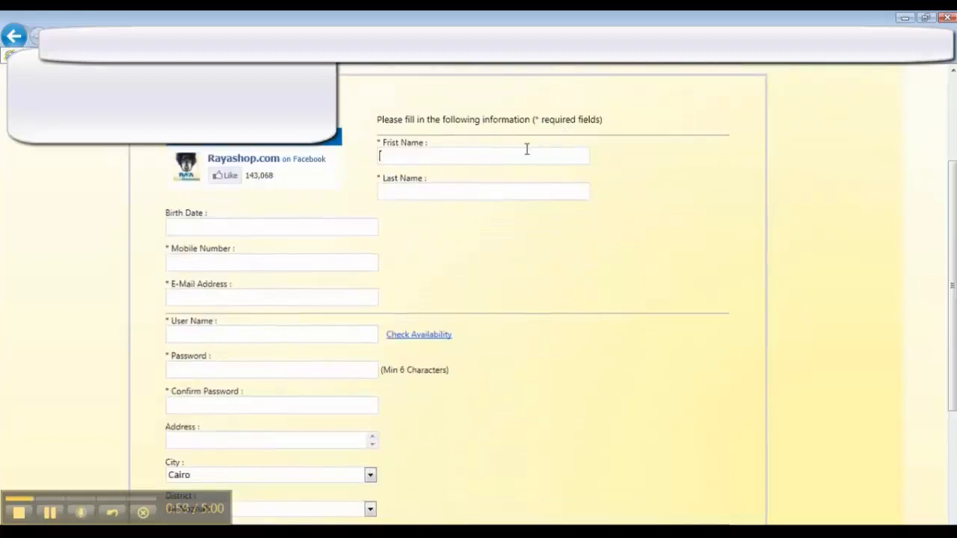
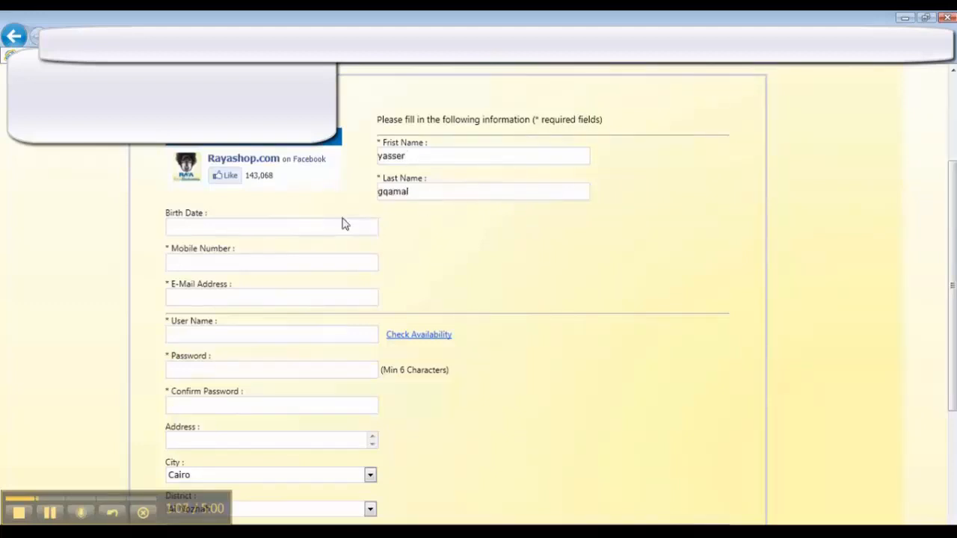
- Enter the birth date, invalid short mobile 33333333, e-mail address and user name
left_click(271, 227)
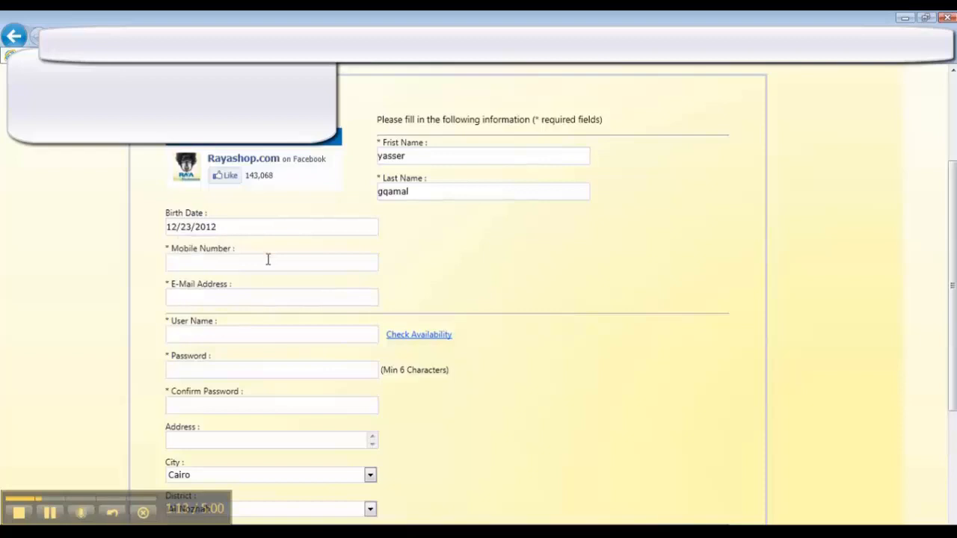
type("33333333")
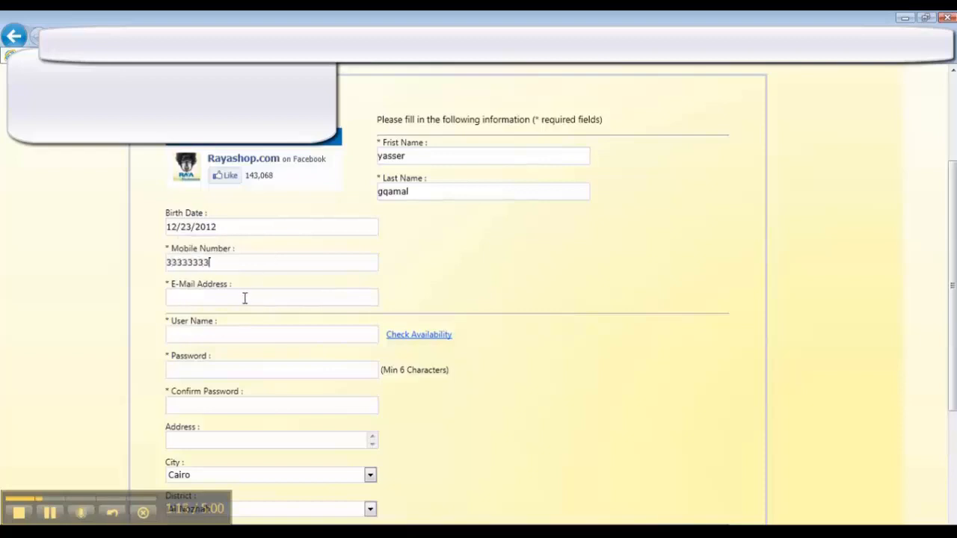
type("ddd")
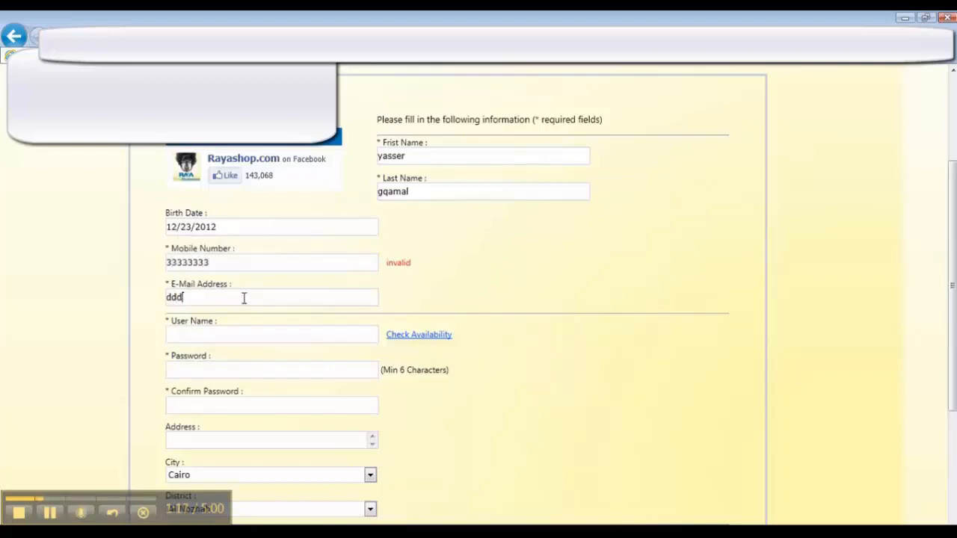
type("@ff.com")
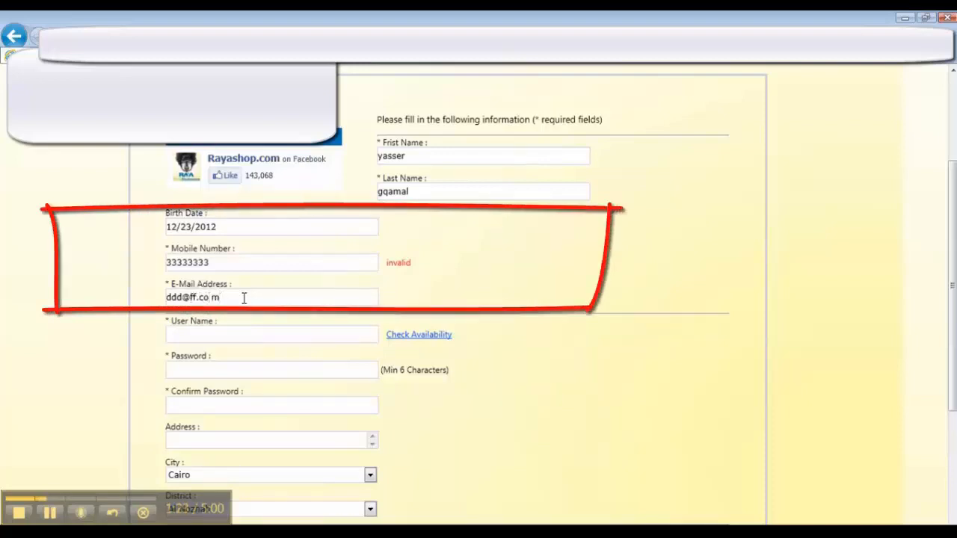
key("Backspace")
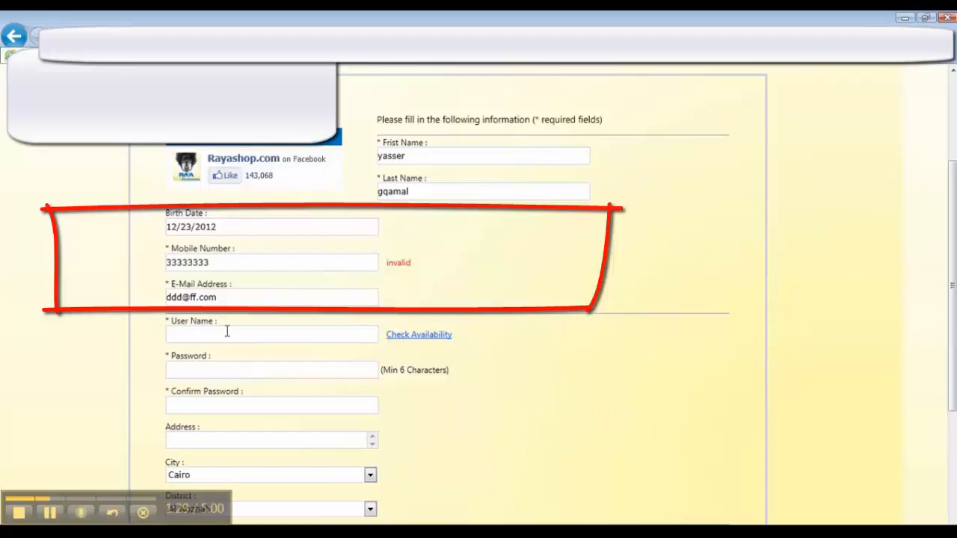
type("yasso")
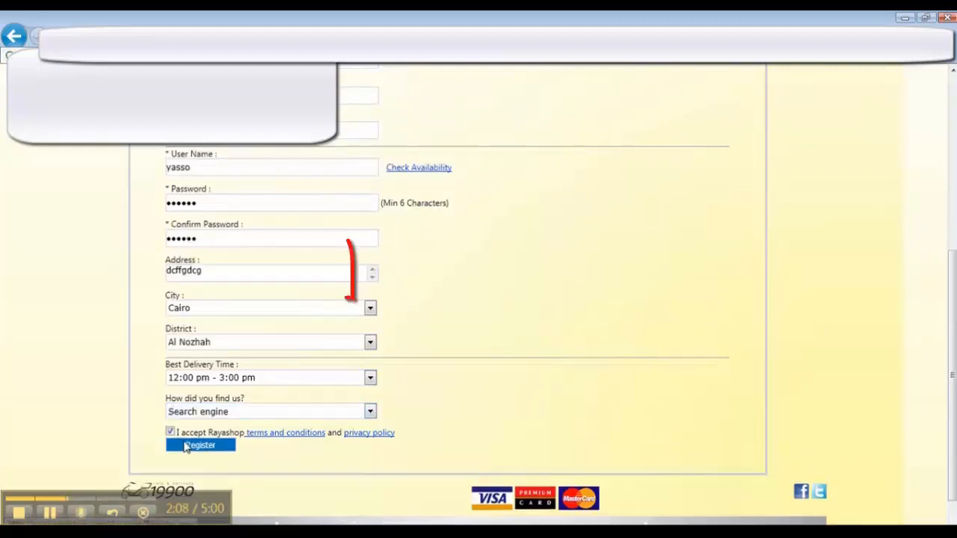
- Submit the form, note the 'different user name' error, and correct the mobile number
left_click(200, 445)
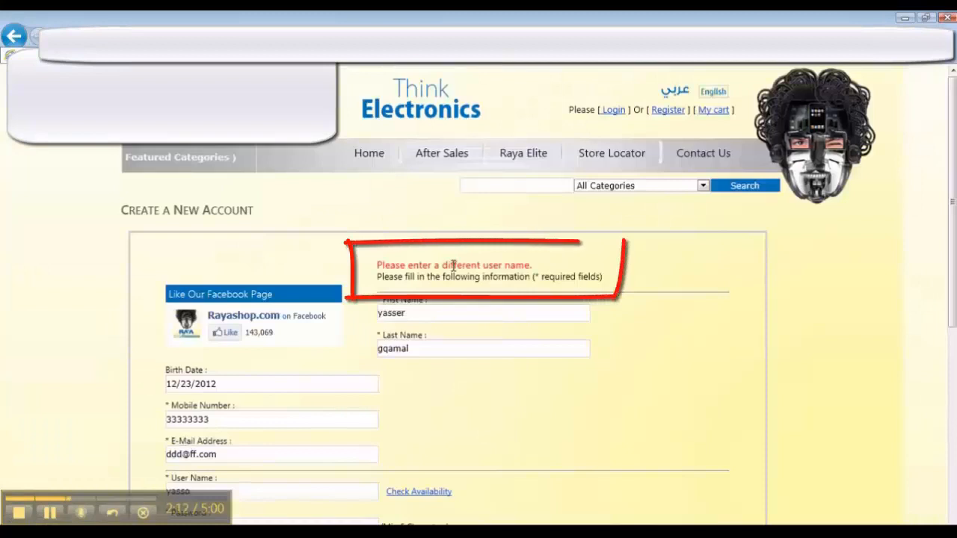
double_click(461, 265)
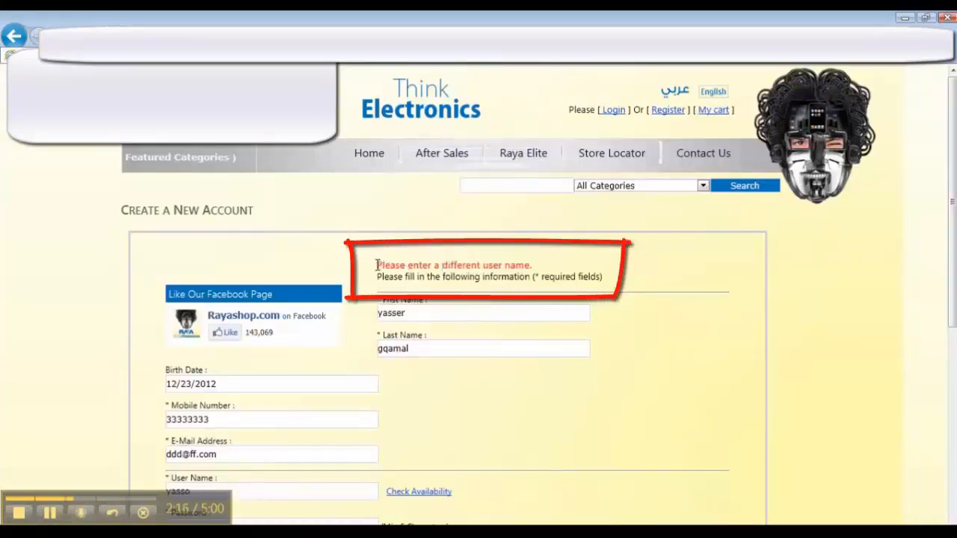
scroll("down", 3)
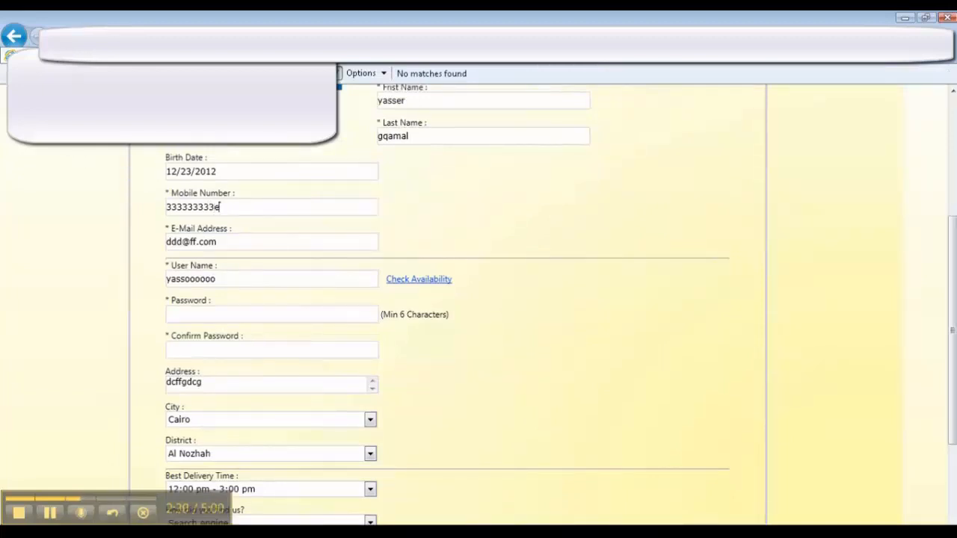
scroll("down", 3)
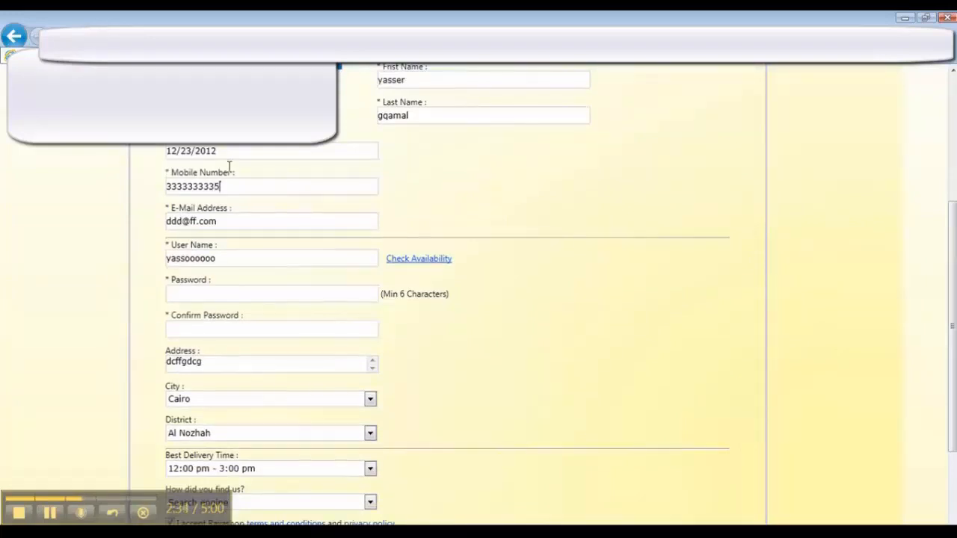
key("Backspace")
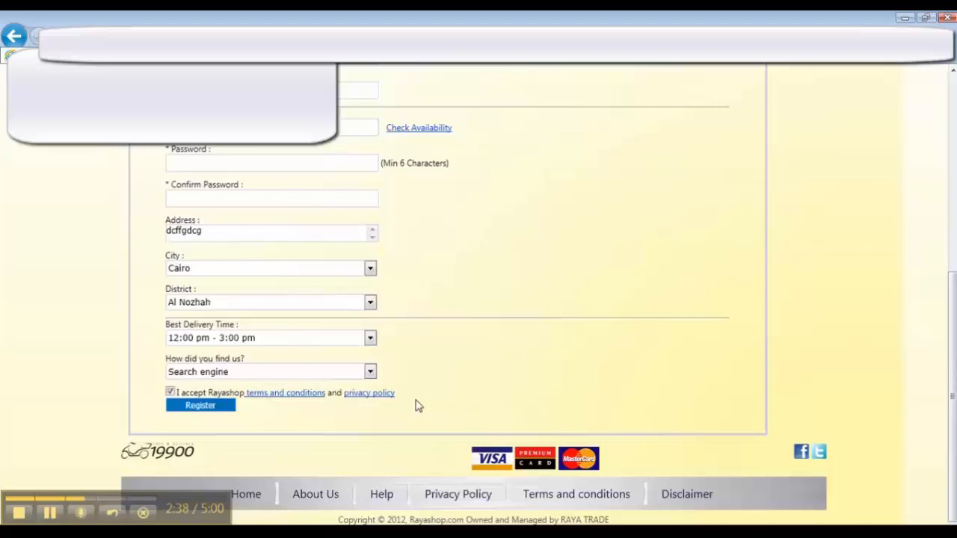
- Register the revised form and continue to the home page as the new user
left_click(200, 405)
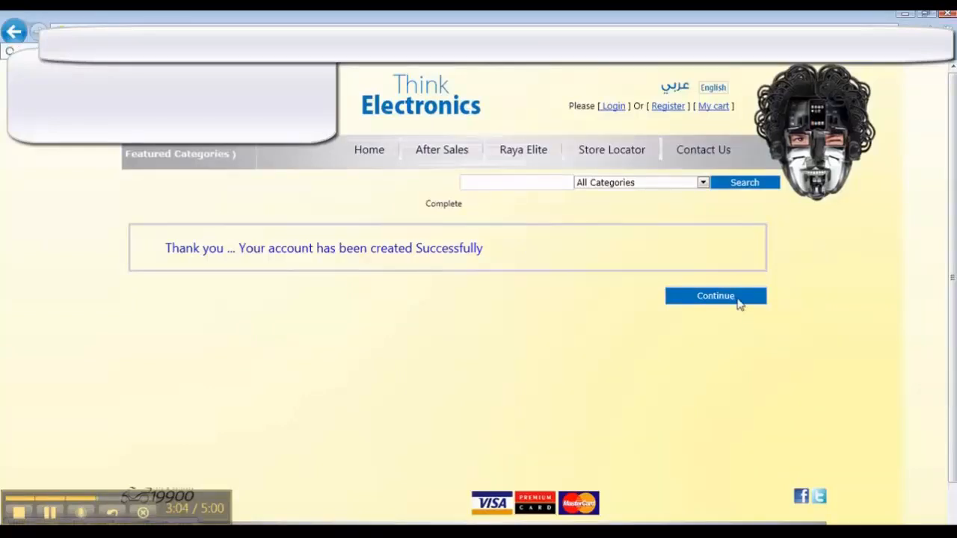
left_click(714, 295)
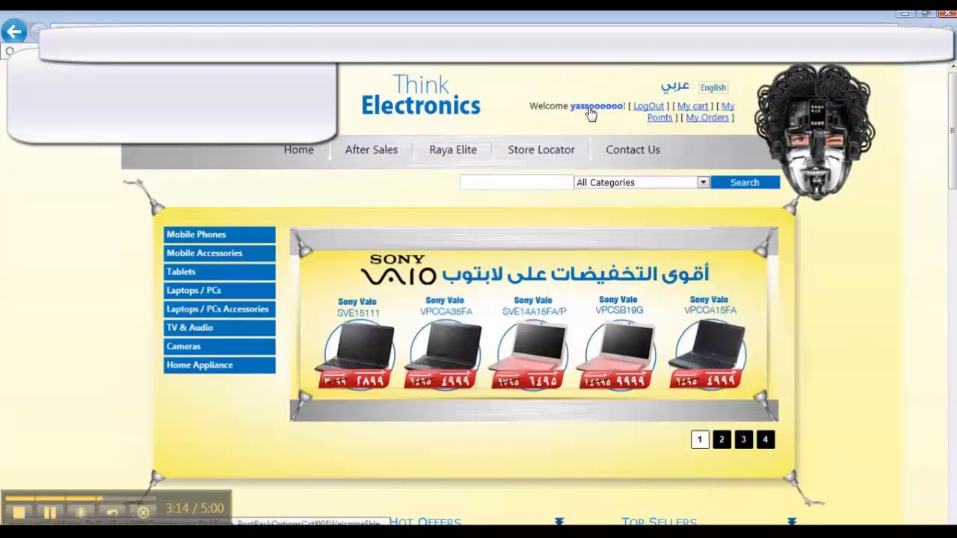
- Open the profile details and set the birth date to 666/555/2012
left_click(721, 439)
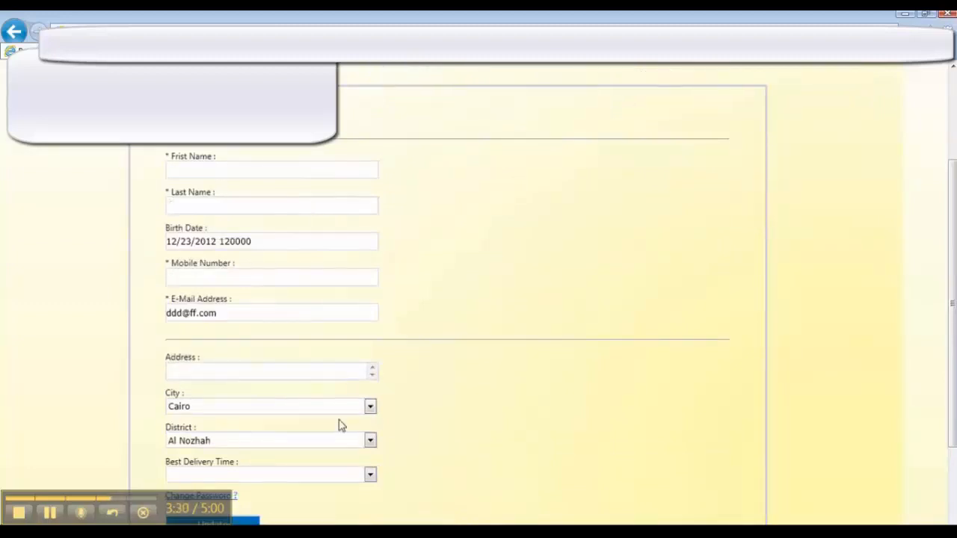
mouse_move(254, 230)
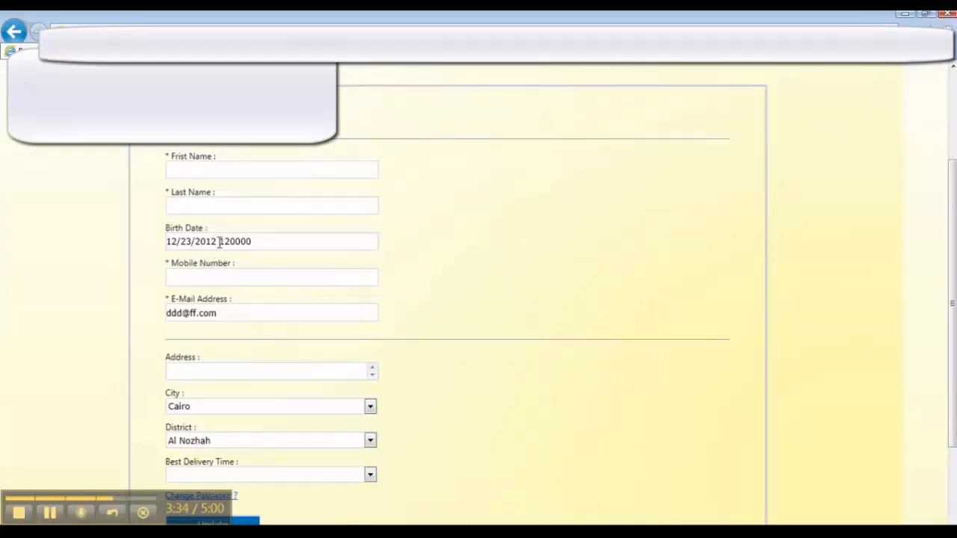
left_click(271, 241)
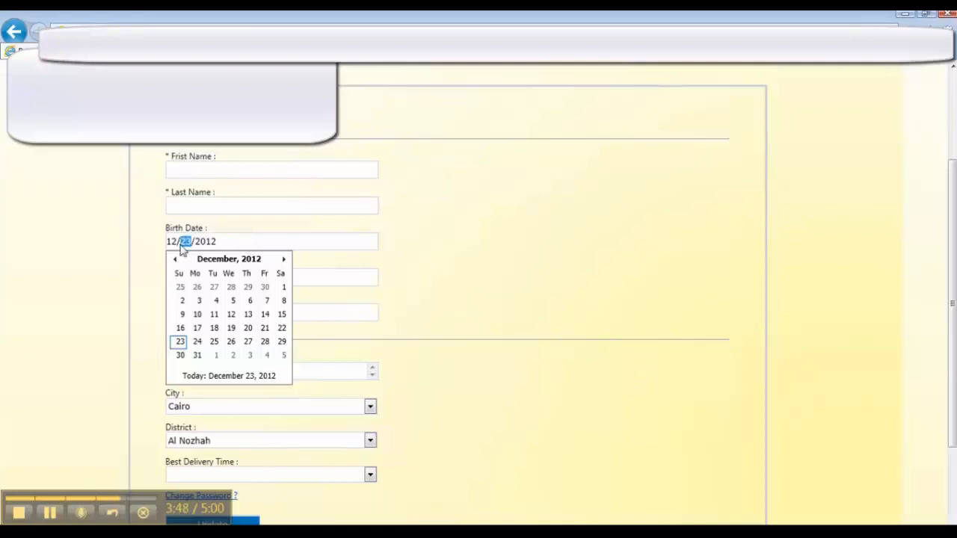
type("555")
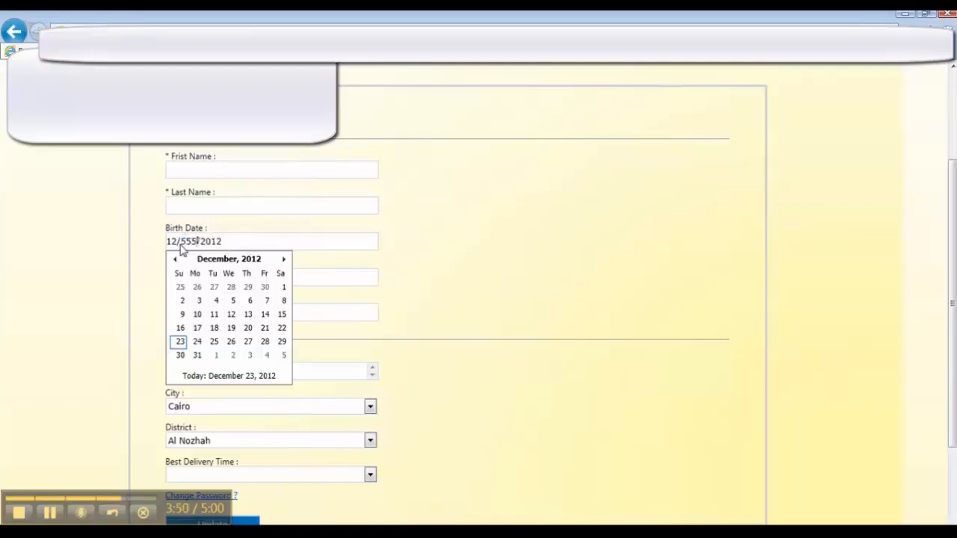
double_click(172, 240)
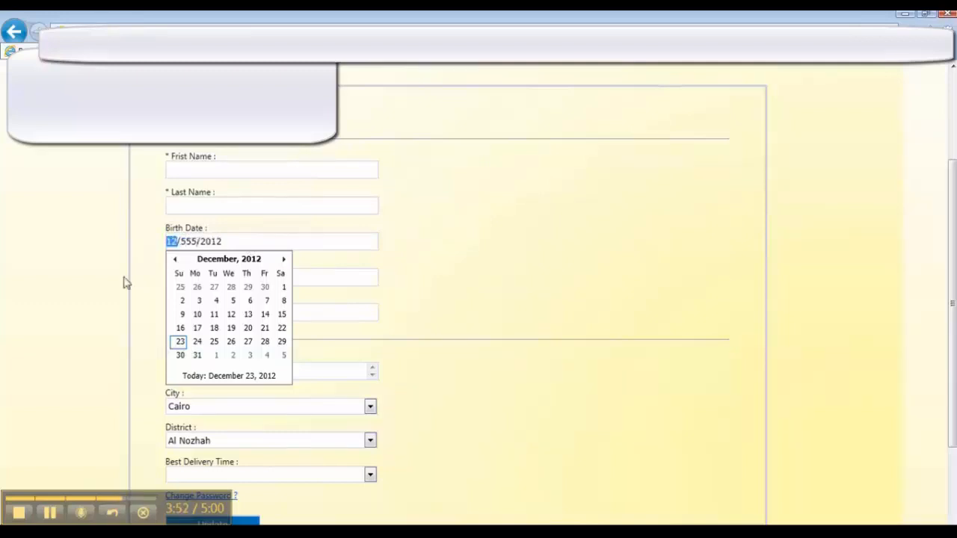
type("666")
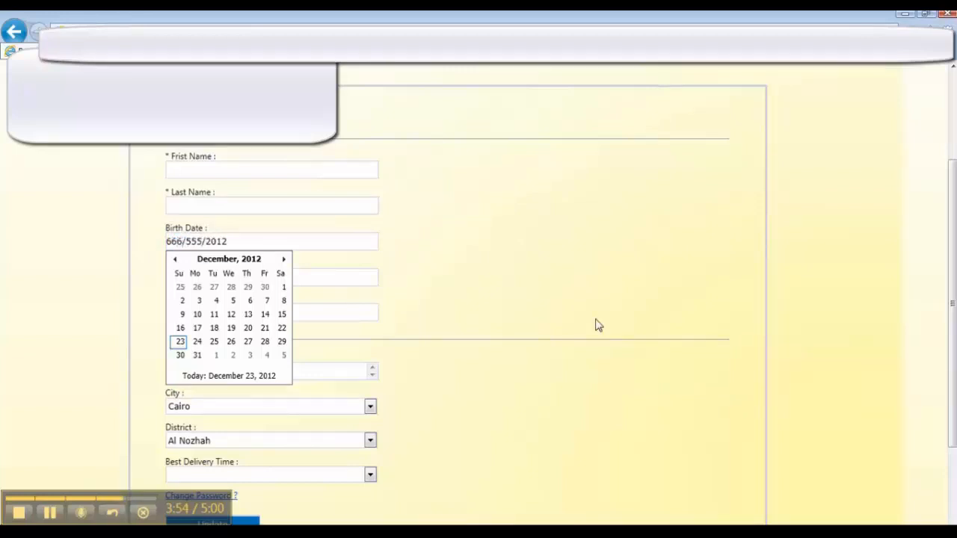
- Set the mobile number to 222 and names to yasso and yassso
left_click(271, 276)
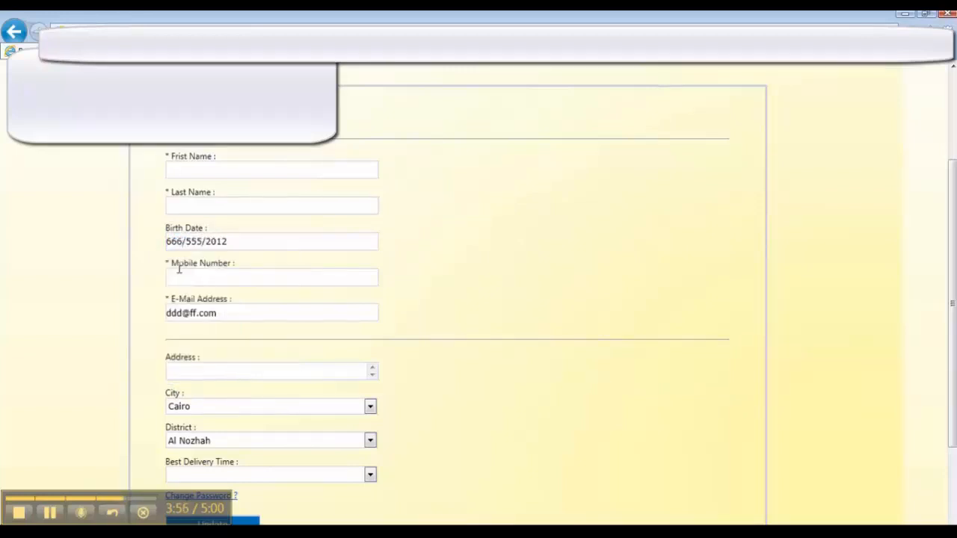
type("222")
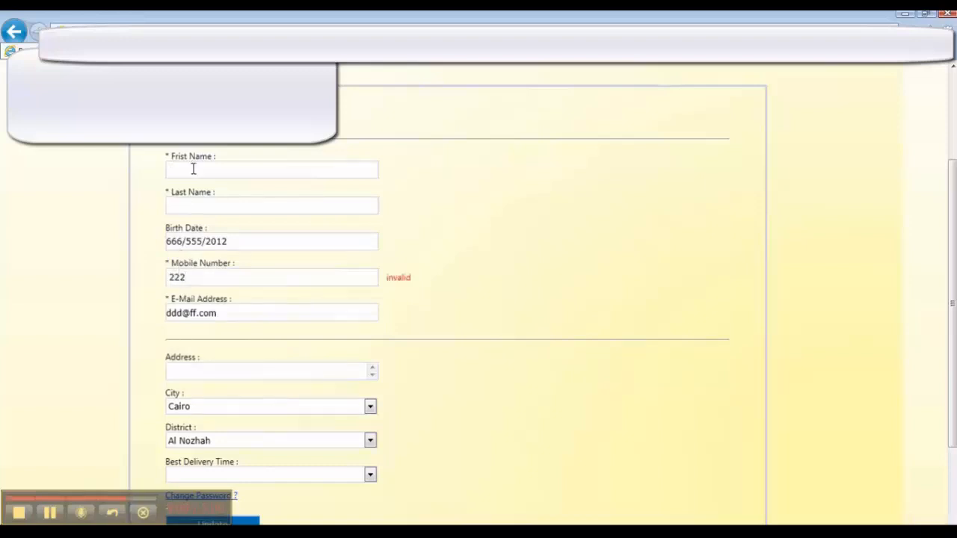
type("yas")
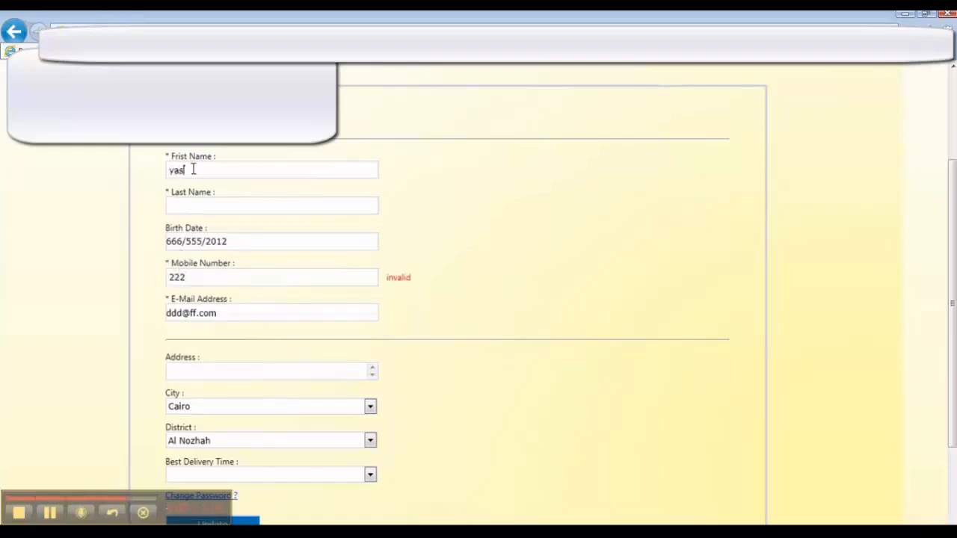
type("y")
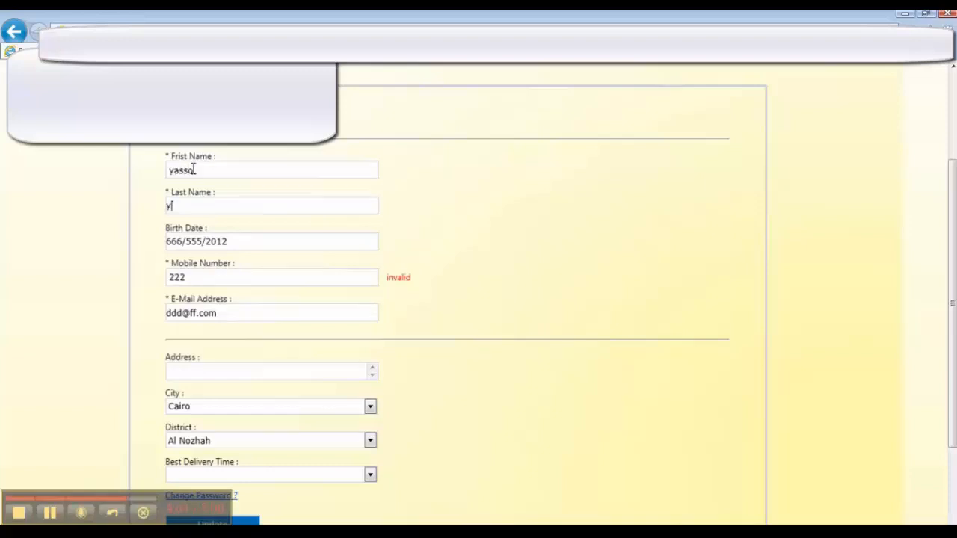
type("assso")
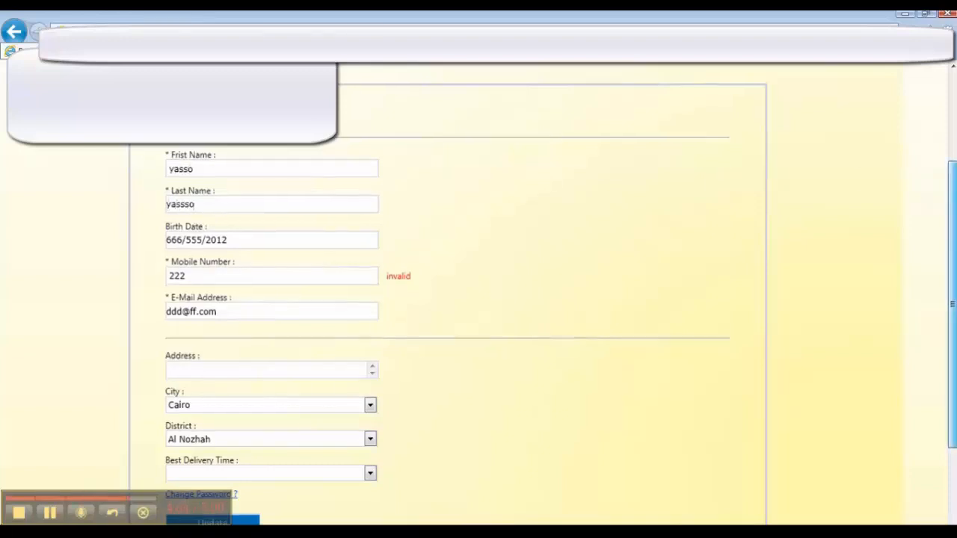
scroll("down", 3)
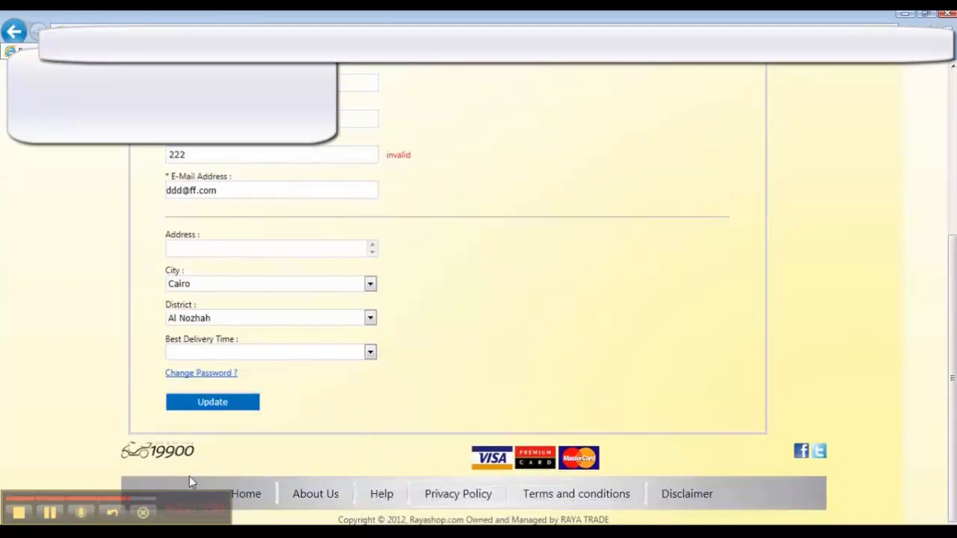
mouse_move(266, 226)
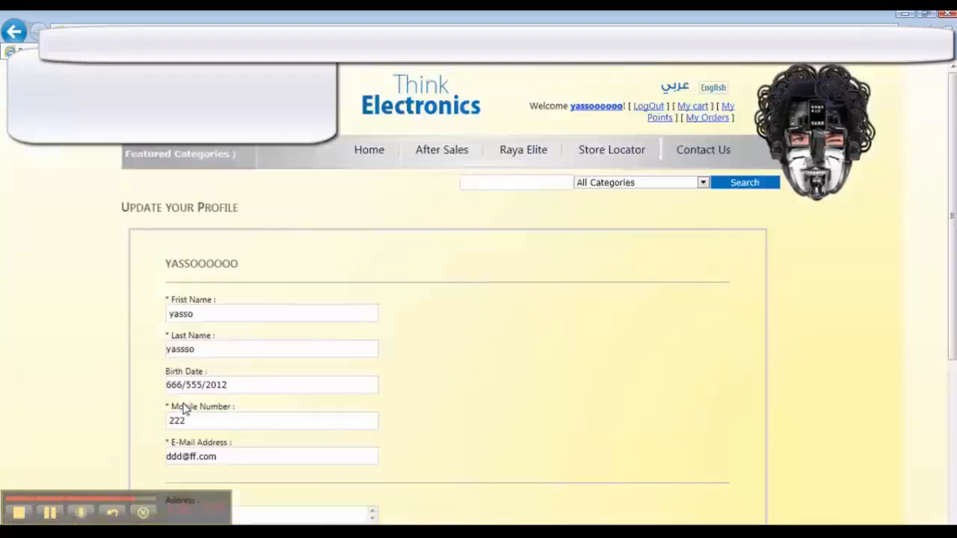
scroll("down", 3)
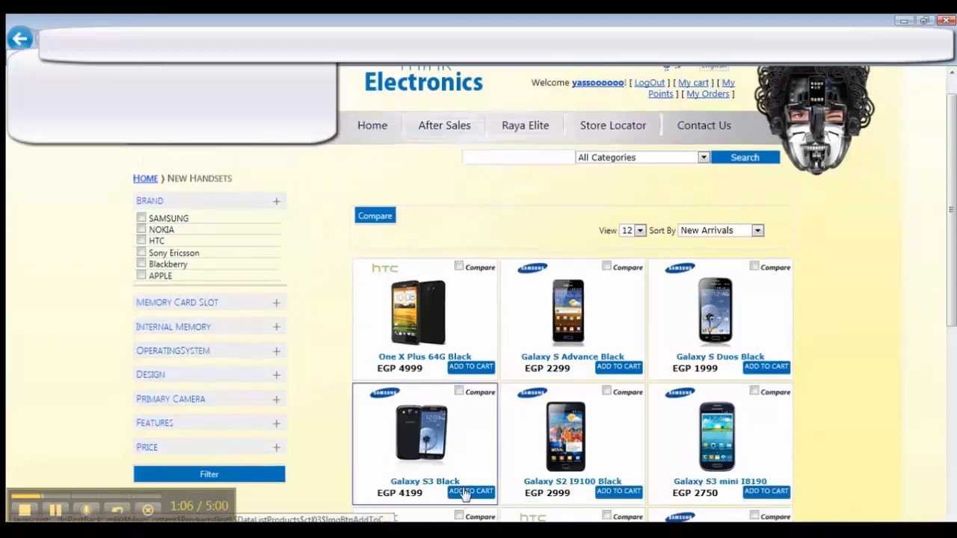
- Add Galaxy S3 Black and Galaxy S Advance Black to the cart, then go back
left_click(471, 492)
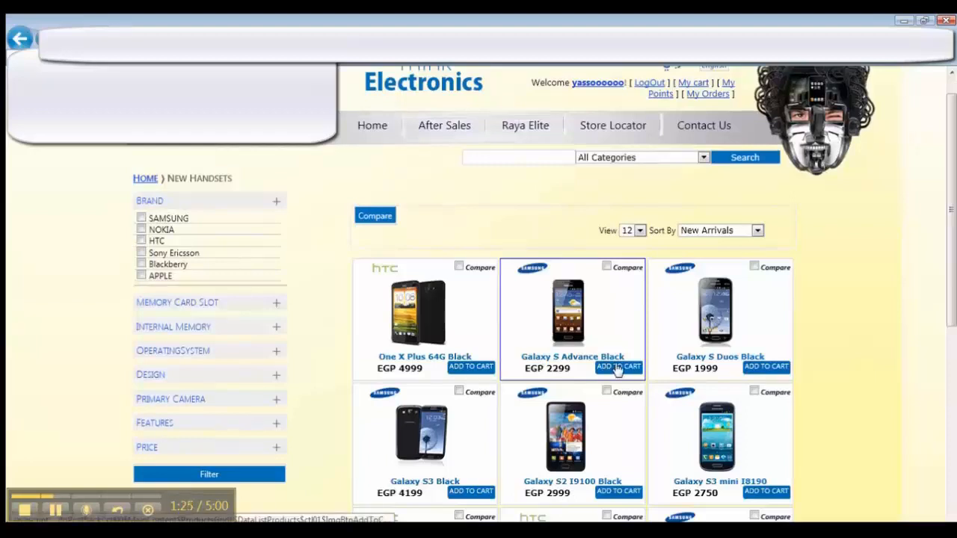
left_click(618, 367)
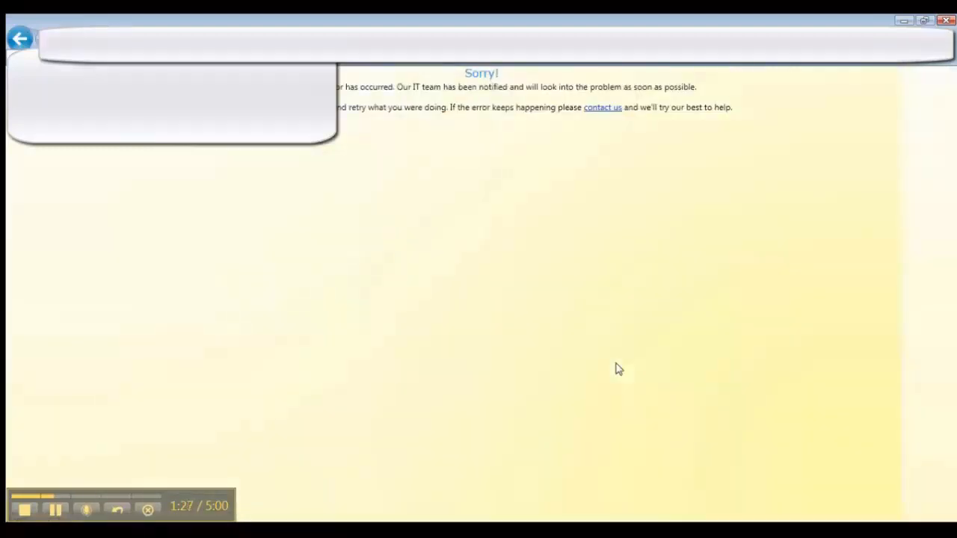
left_click(19, 38)
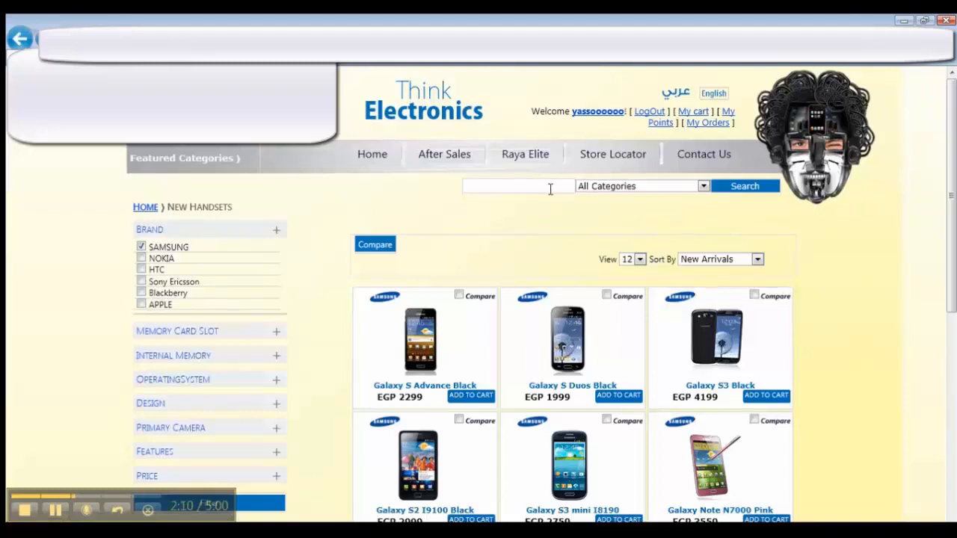
- Search the store for 's3' and filter the results to New Handsets
type("s3")
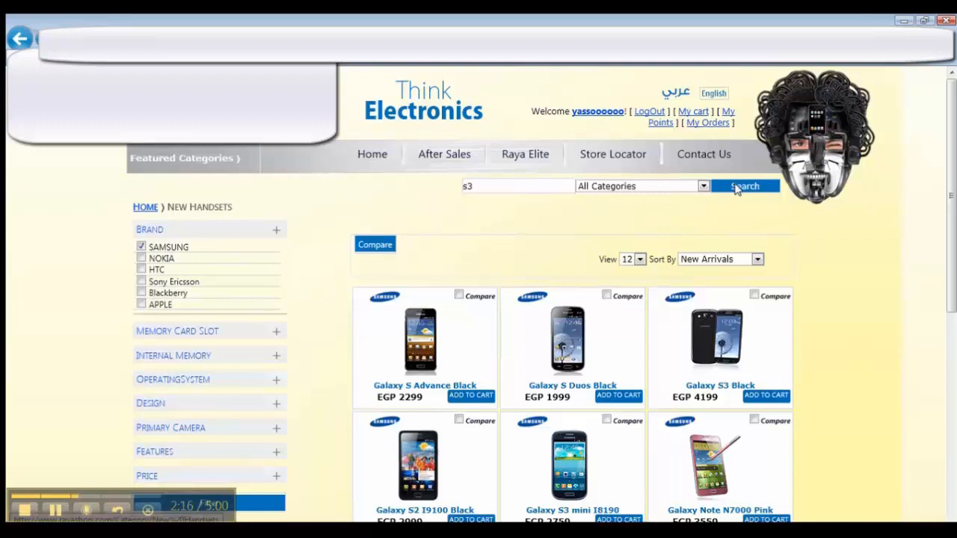
left_click(745, 185)
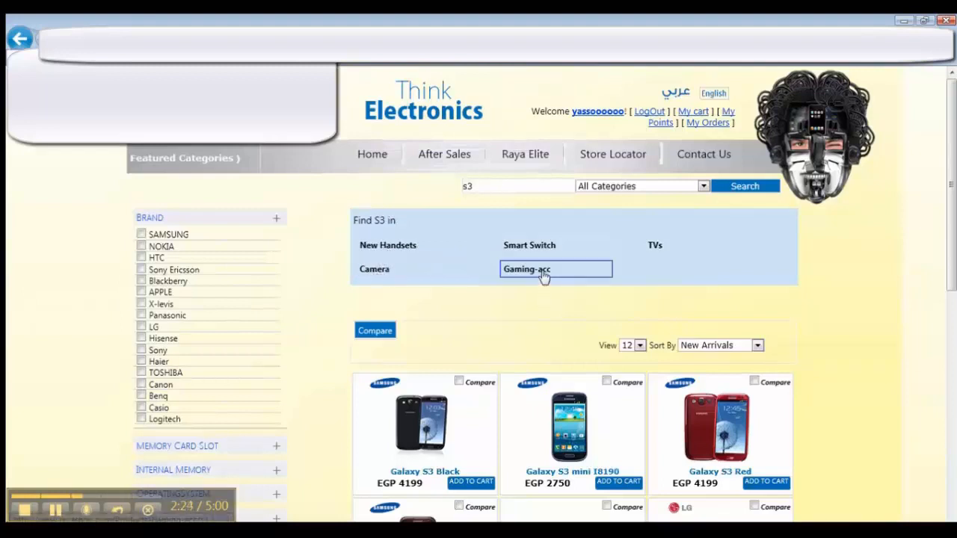
mouse_move(388, 246)
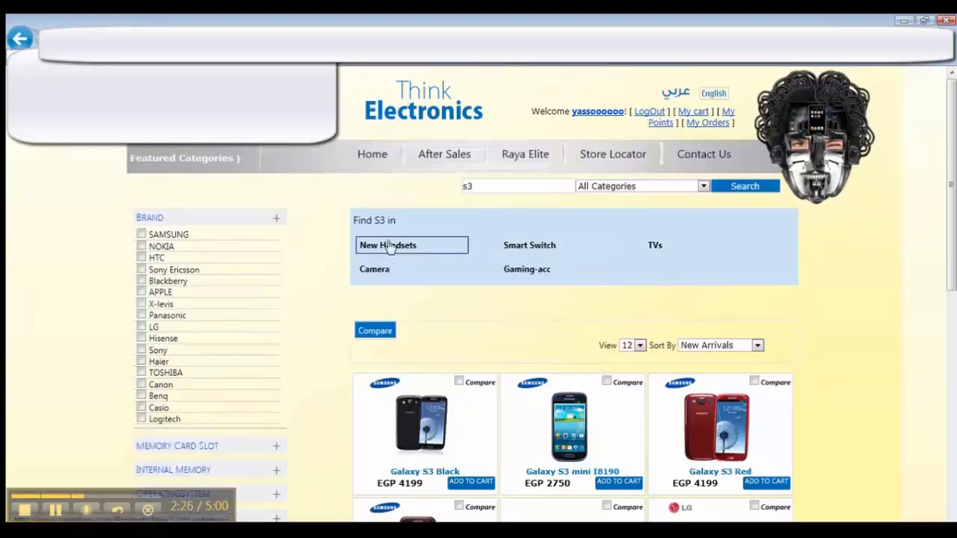
mouse_move(370, 245)
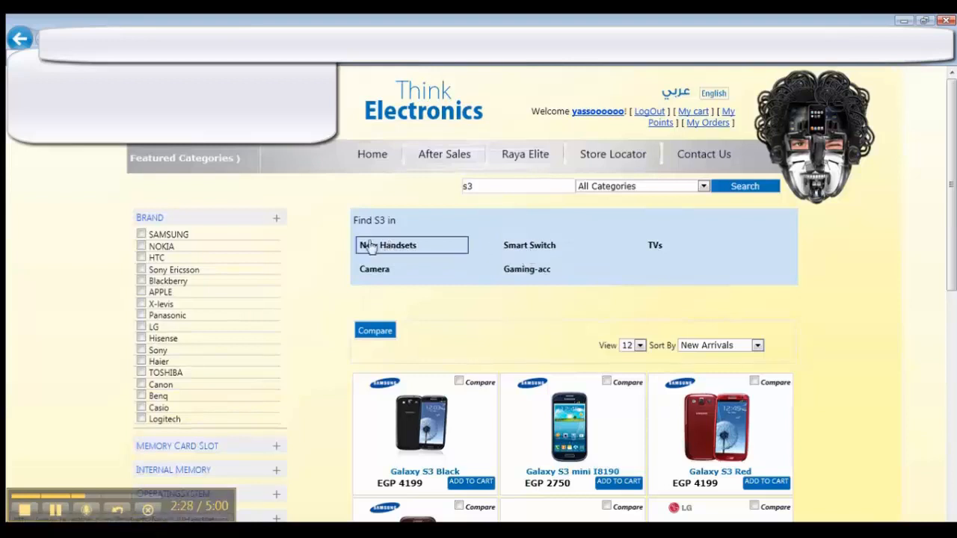
left_click(383, 245)
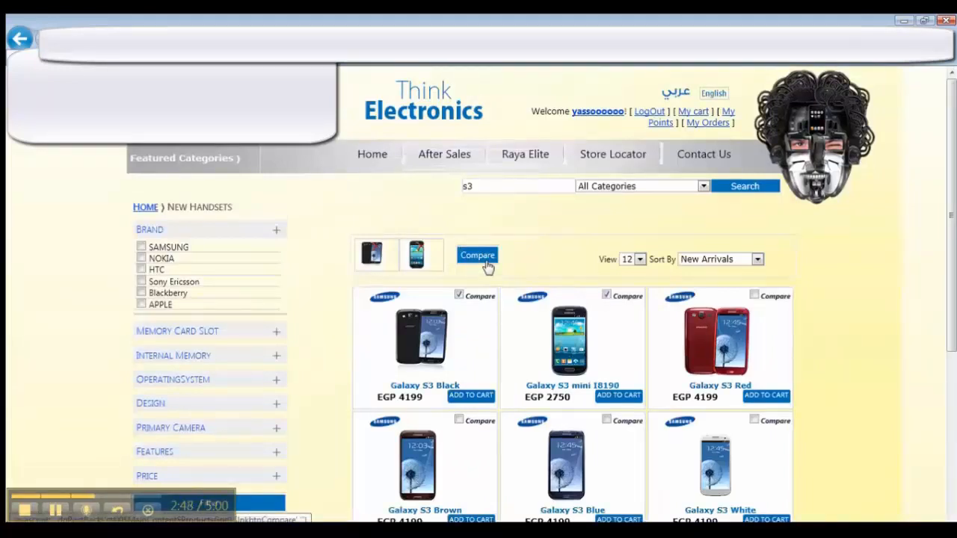
- Compare Galaxy S3 Black with S3 mini, then remove the mini from the comparison
left_click(477, 255)
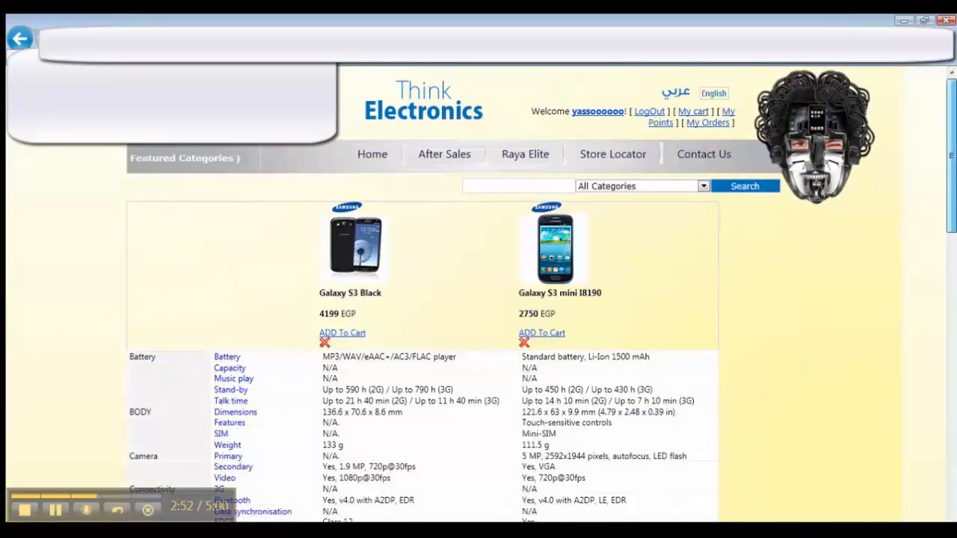
scroll("down", 3)
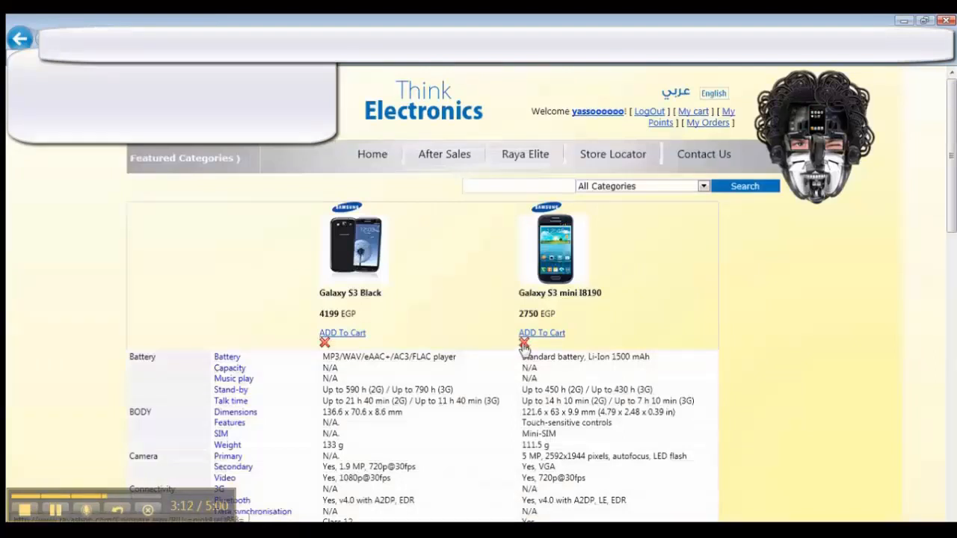
left_click(541, 332)
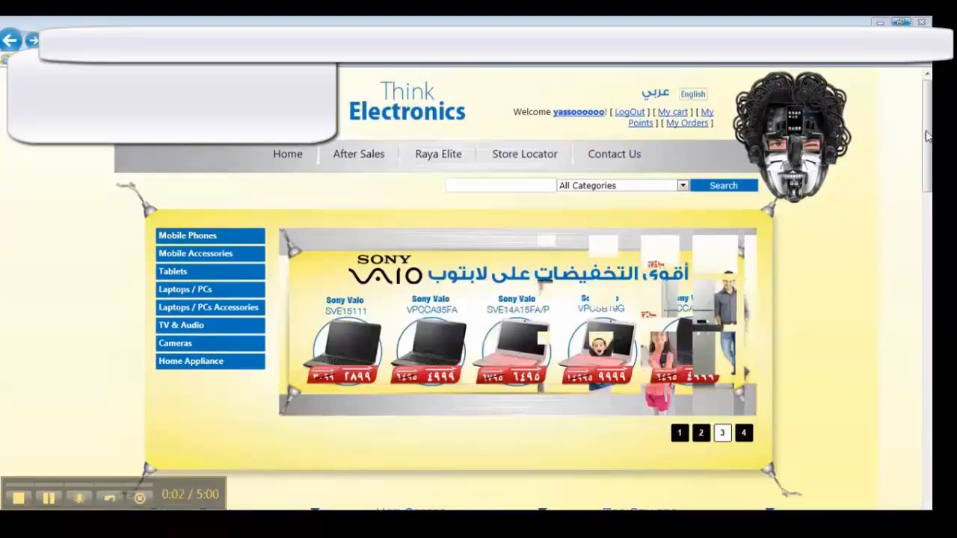
- Subscribe a test e-mail address to the newsletter
scroll("down", 3)
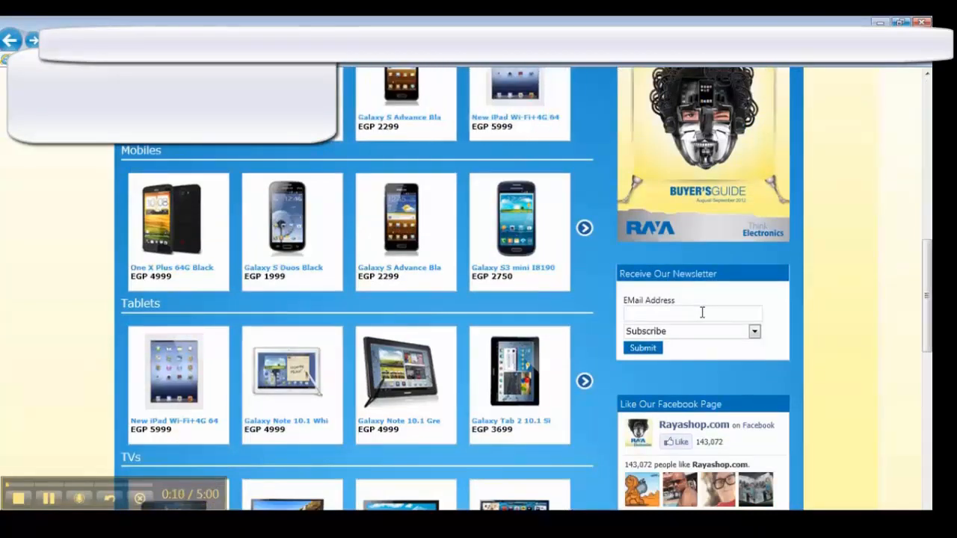
left_click(692, 313)
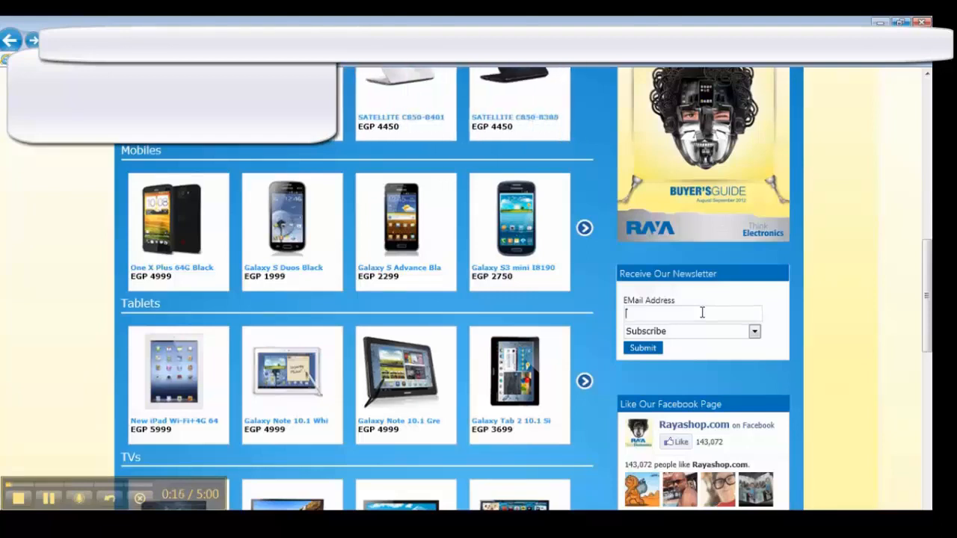
type("ss@")
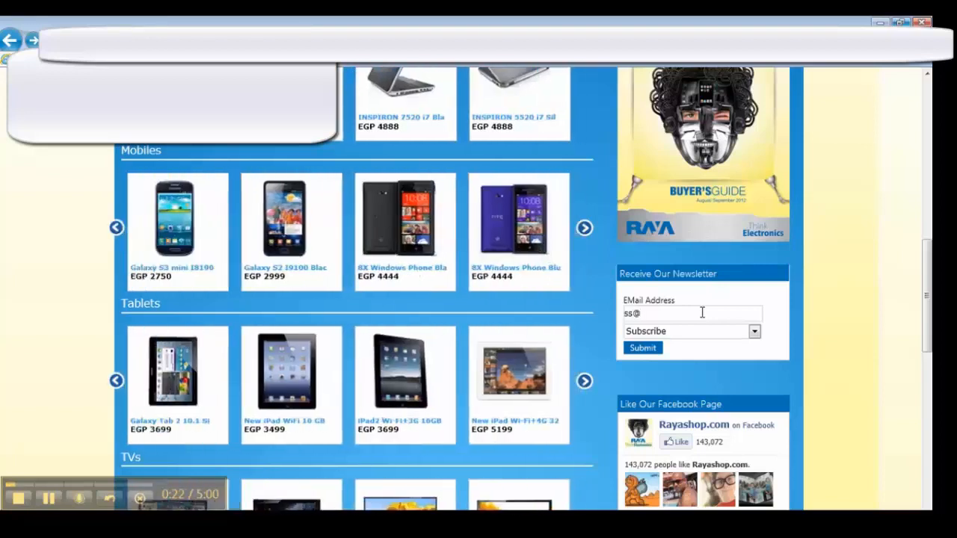
type("ccc.com")
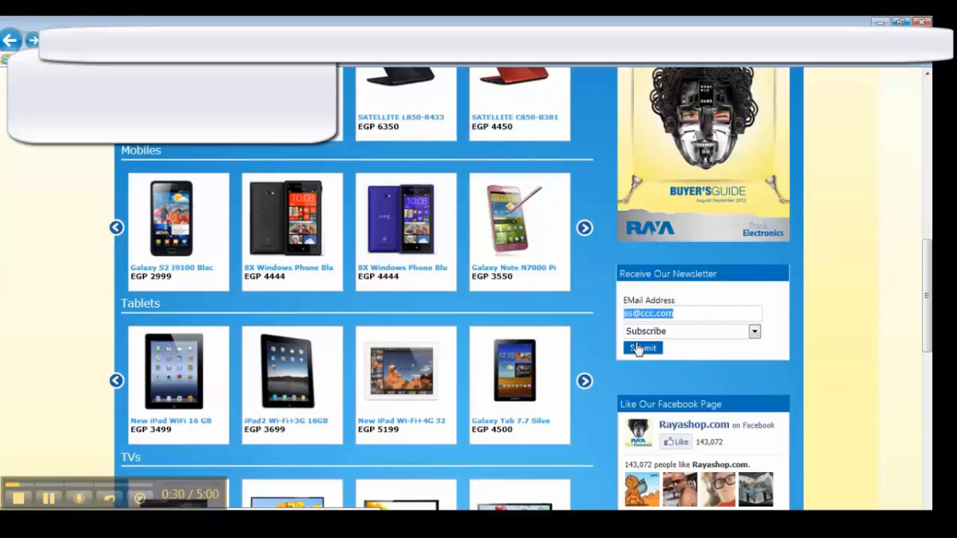
left_click(641, 348)
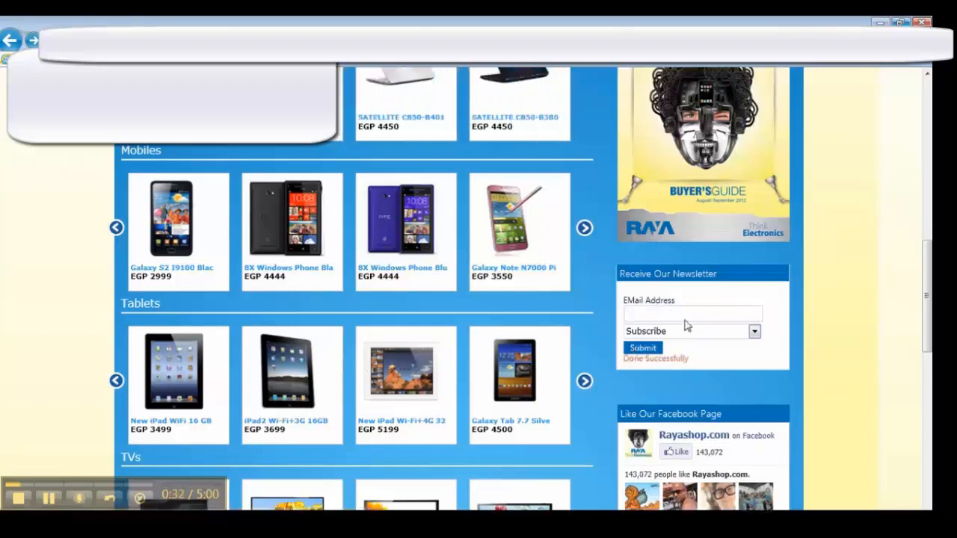
- Resubmit the same address to check duplicates, then paste it again for unsubscribing
right_click(692, 314)
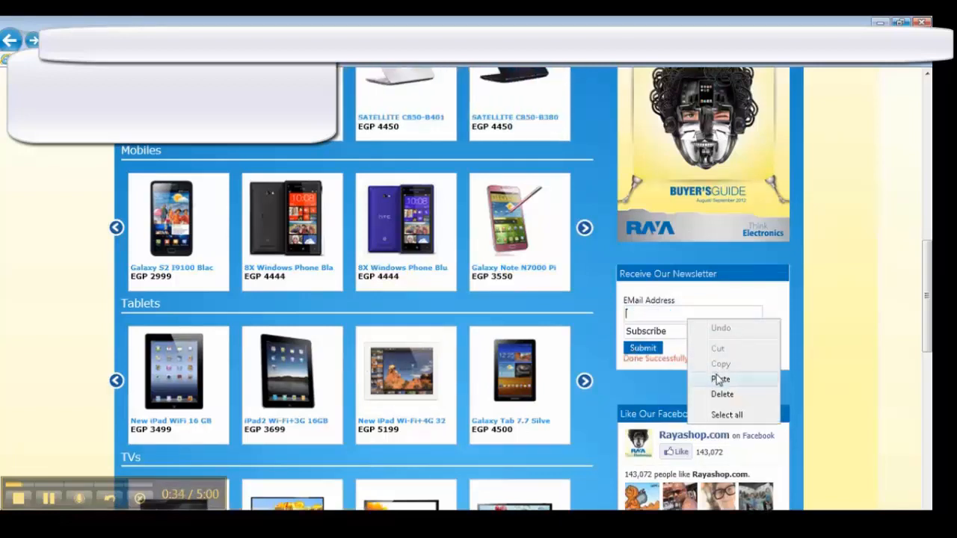
left_click(720, 379)
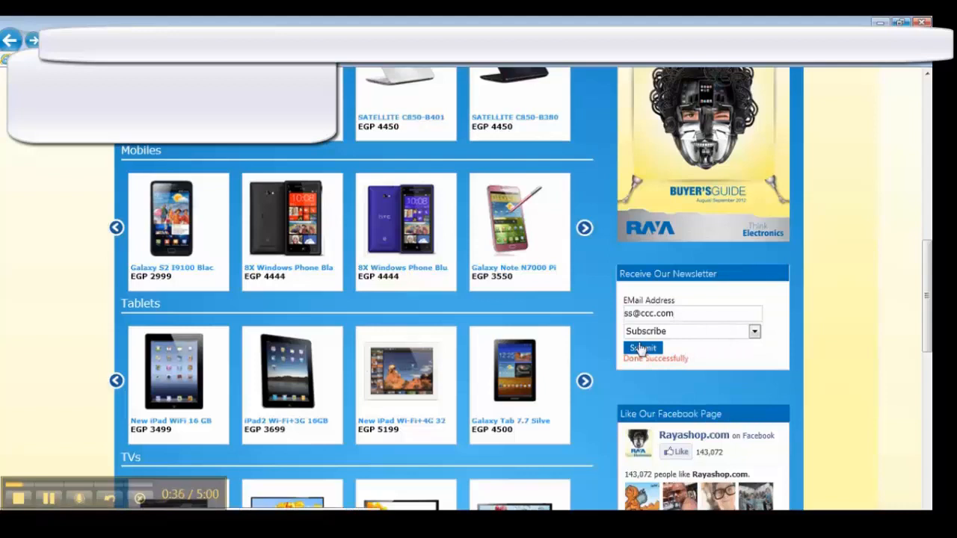
left_click(641, 348)
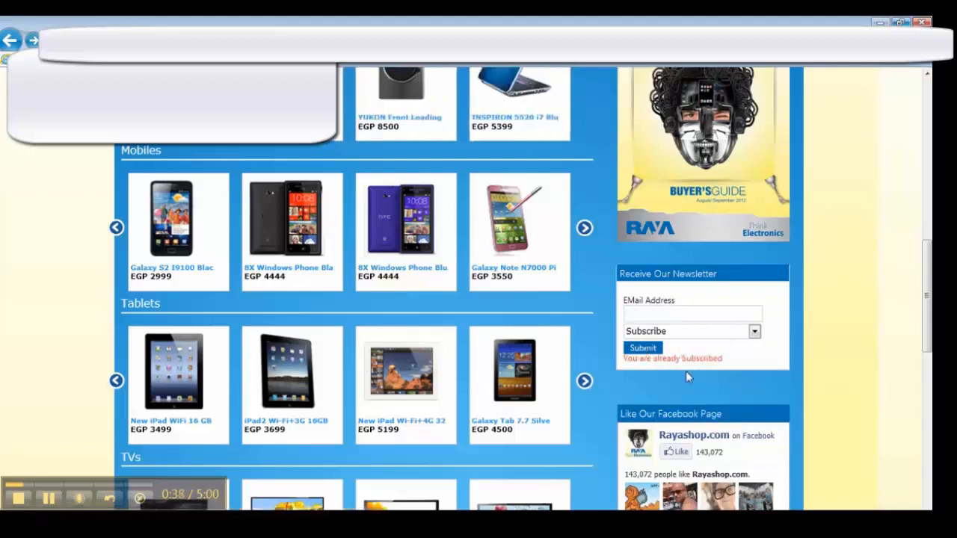
right_click(692, 313)
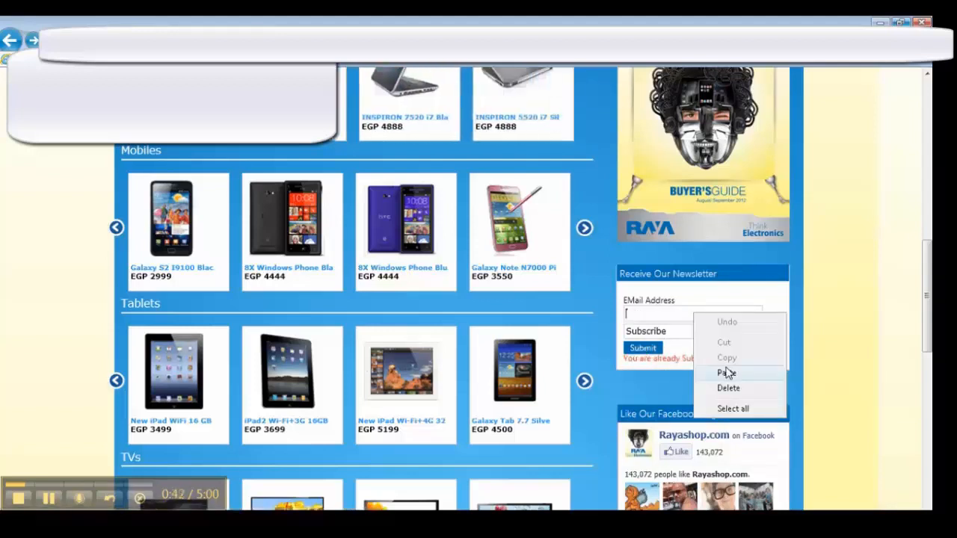
left_click(725, 373)
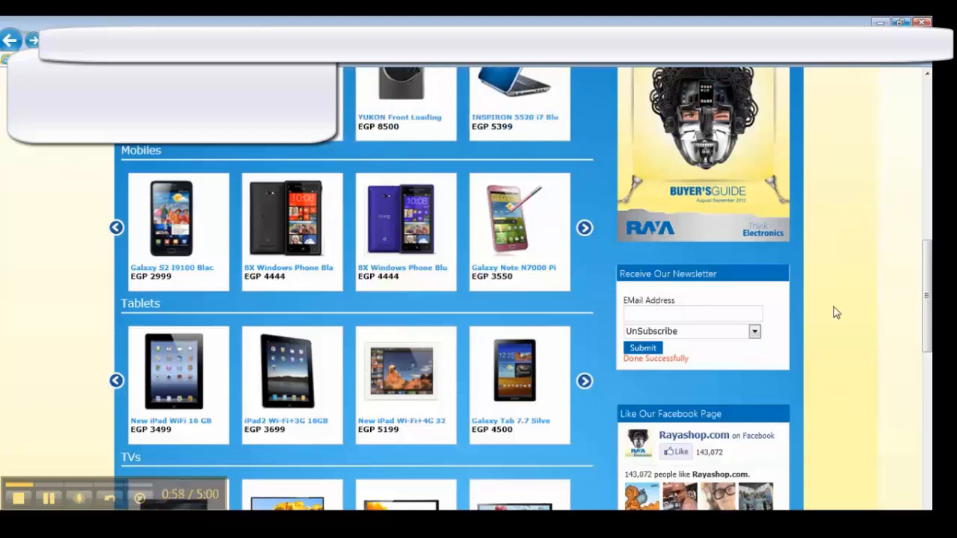
scroll("down", 3)
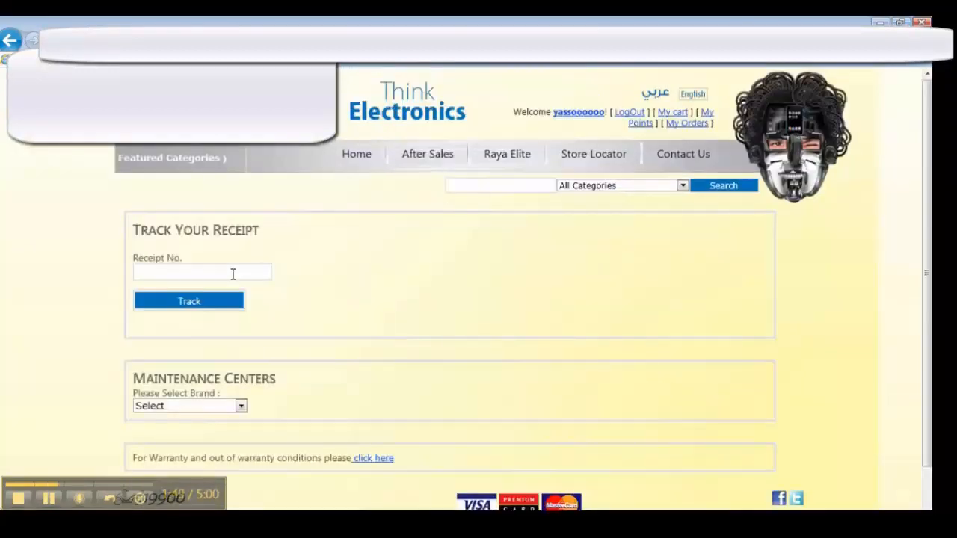
- Track receipt number 333, then open the Please Select Brand dropdown
left_click(202, 272)
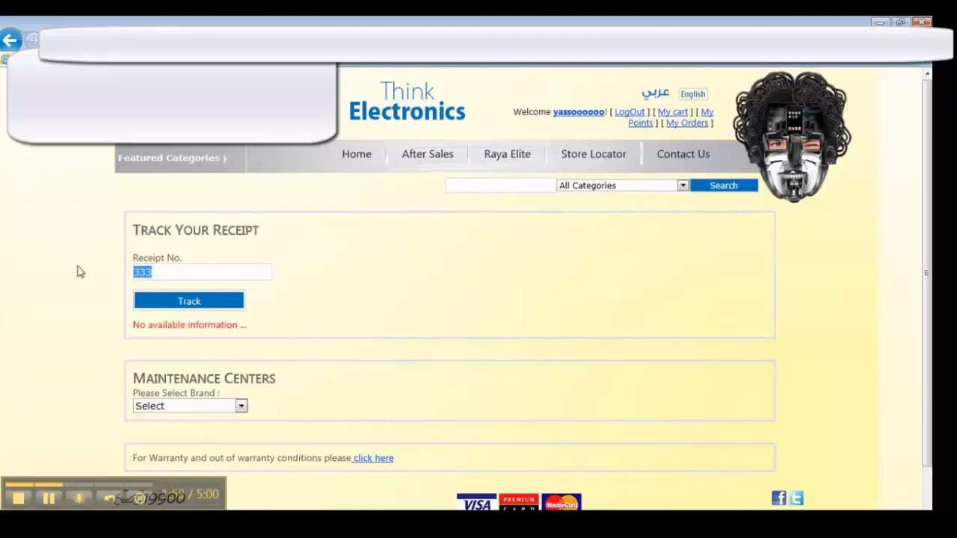
mouse_move(213, 279)
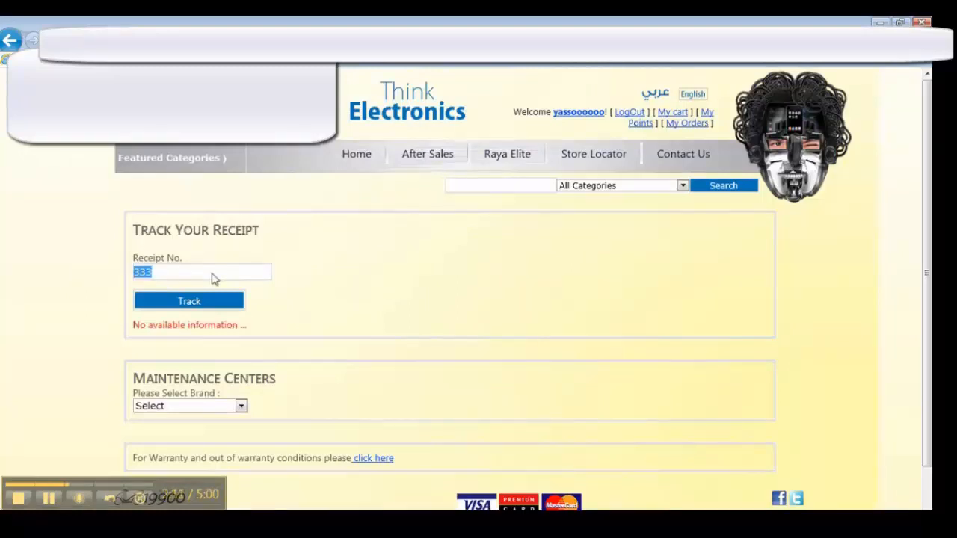
double_click(212, 324)
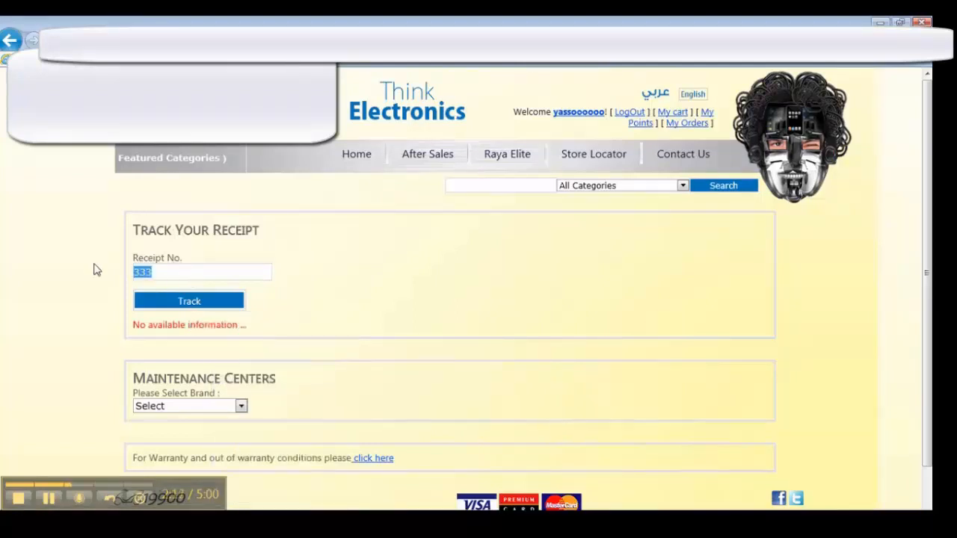
right_click(202, 271)
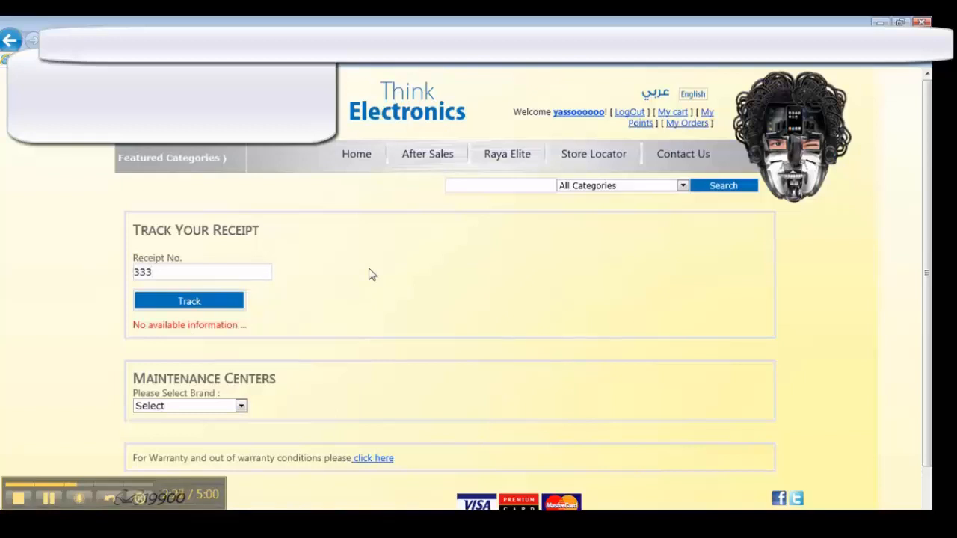
scroll("down", 3)
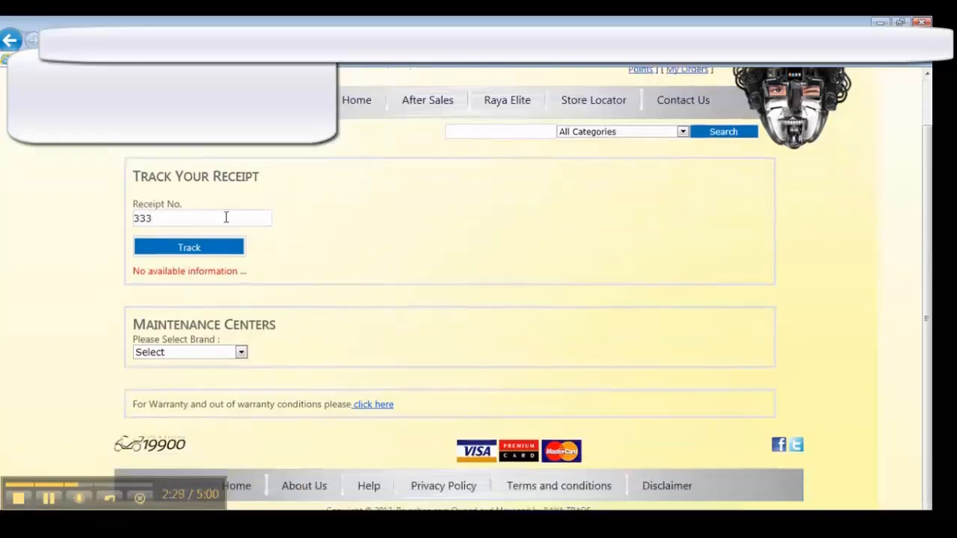
left_click(187, 352)
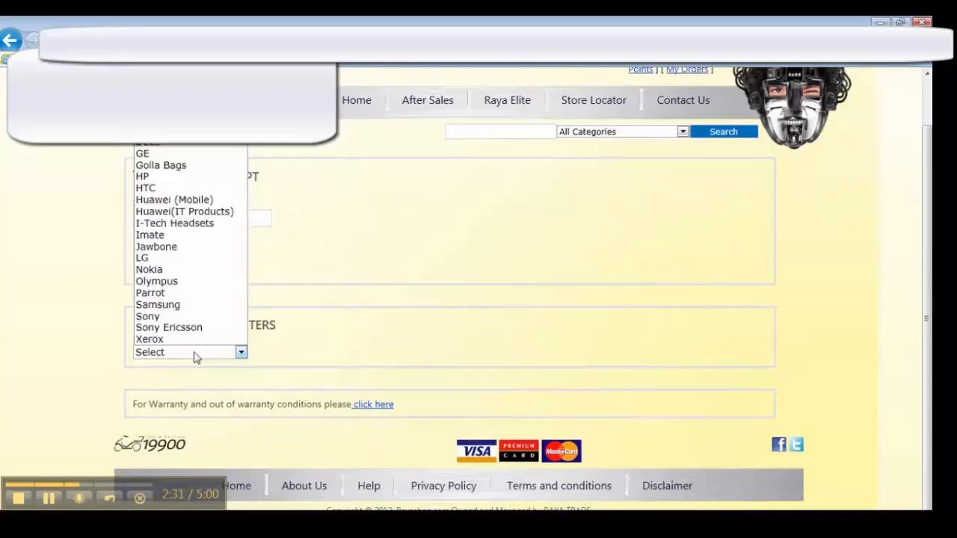
left_click(156, 281)
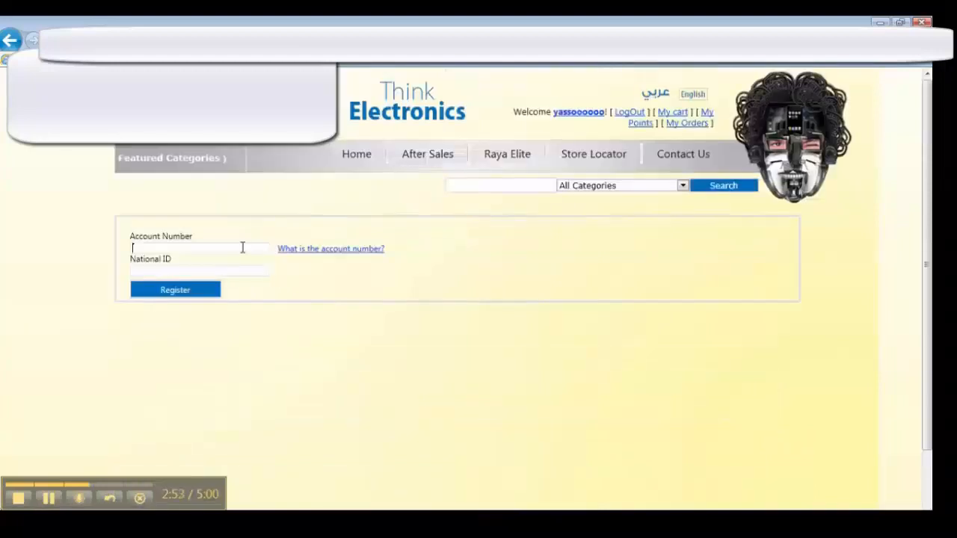
type("wwwwwww")
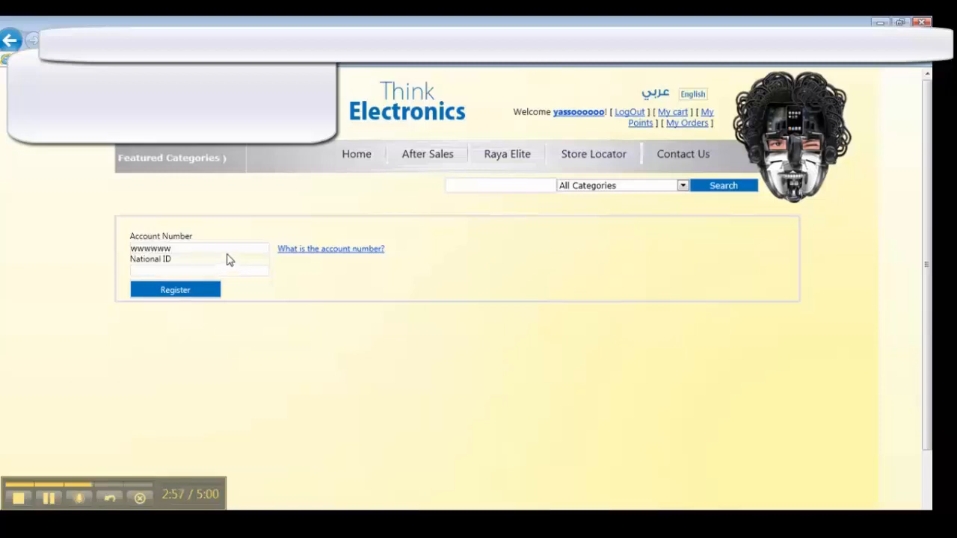
left_click(198, 271)
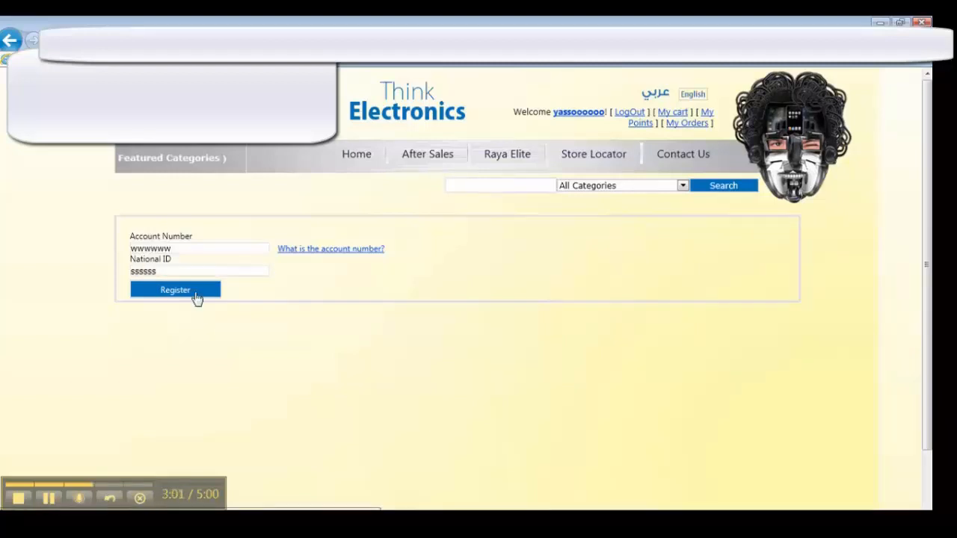
left_click(175, 290)
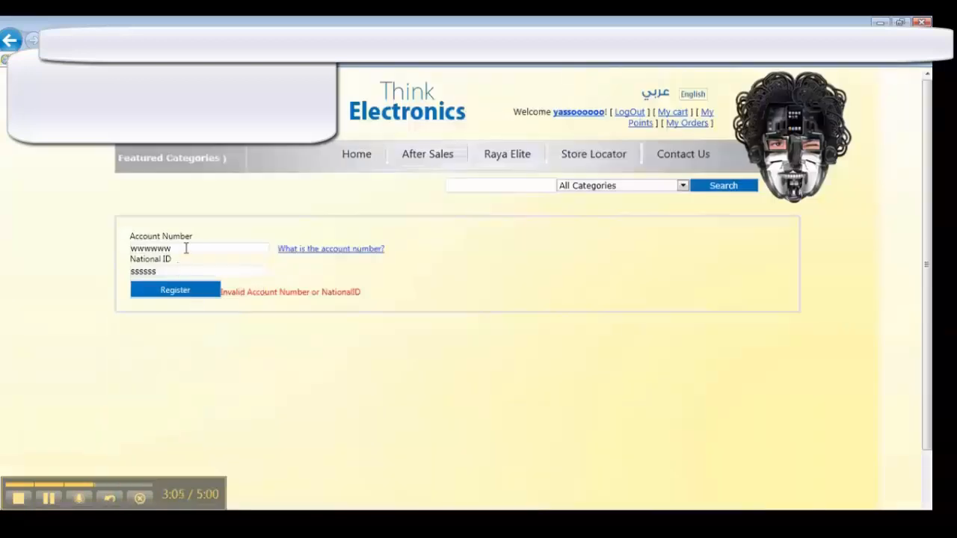
type("1111111111")
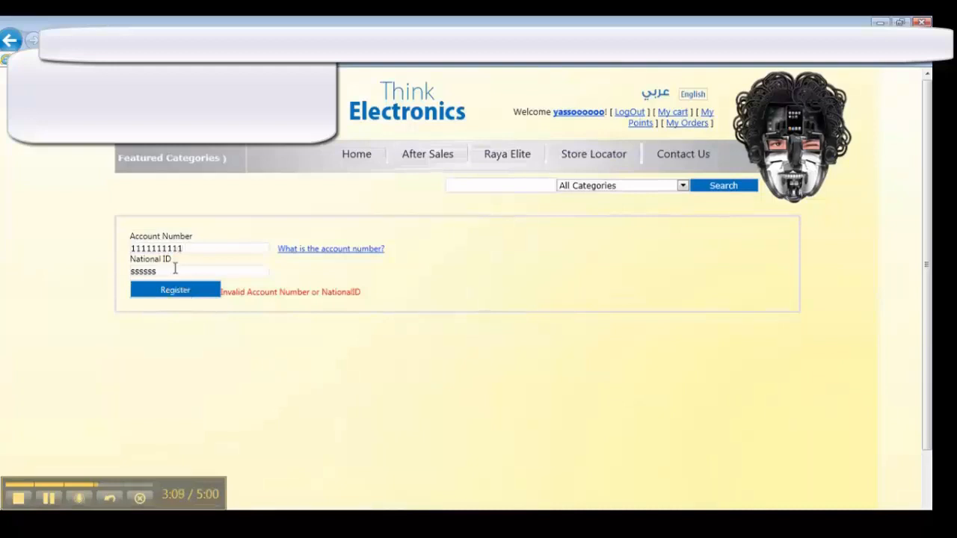
left_click(175, 290)
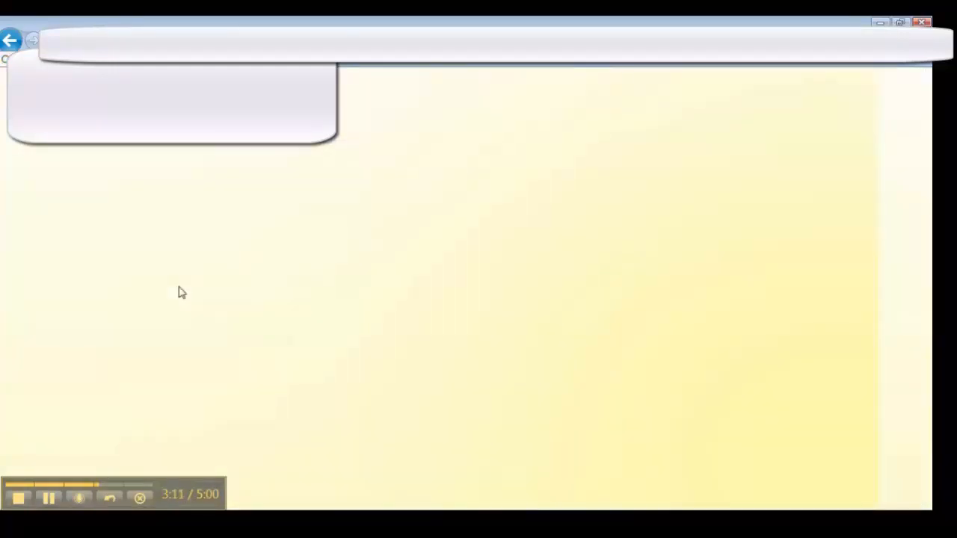
left_click(175, 290)
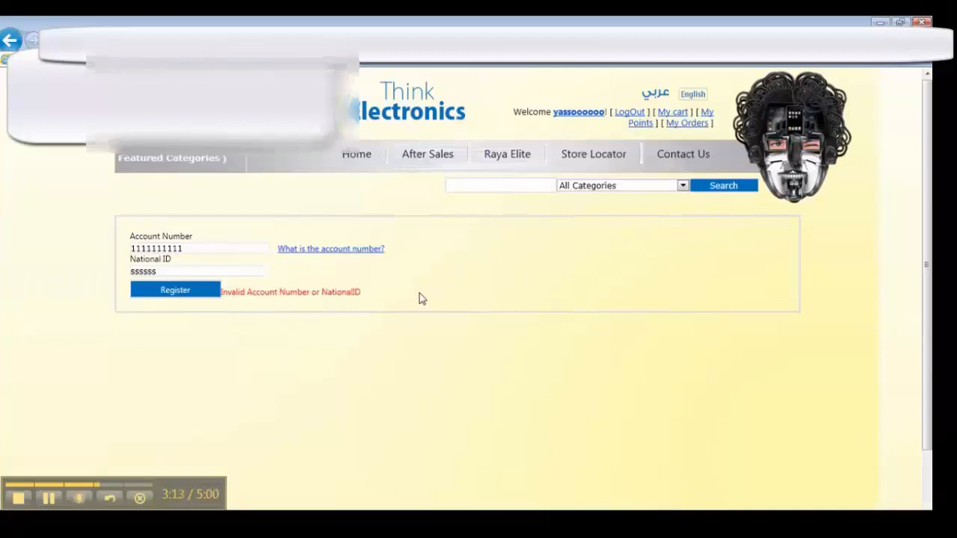
mouse_move(212, 266)
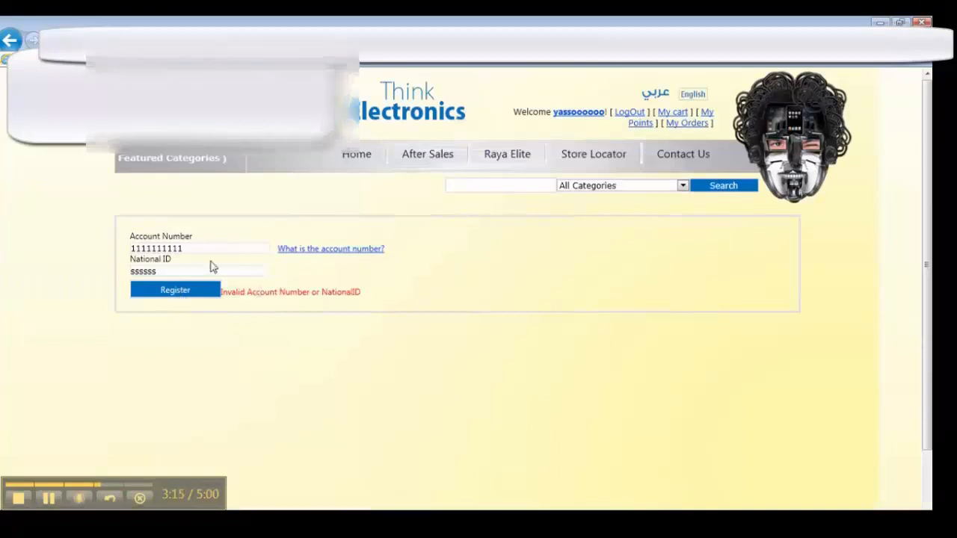
left_click(198, 249)
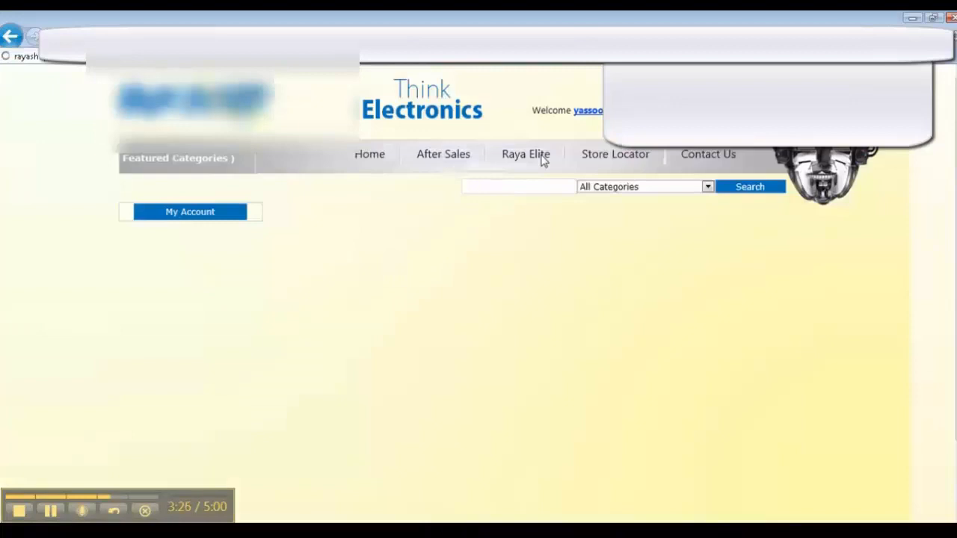
mouse_move(205, 224)
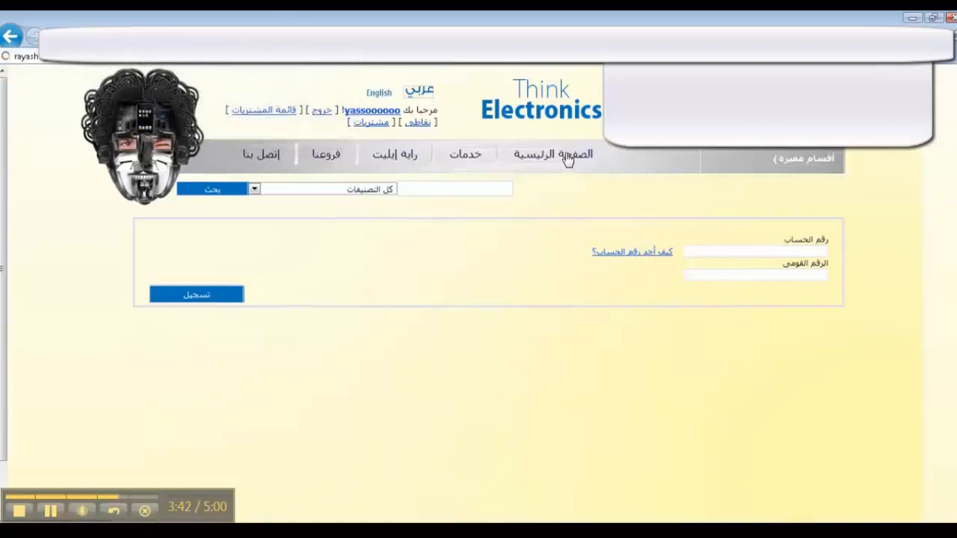
- Load the Rayashop home page in its Arabic version
left_click(553, 154)
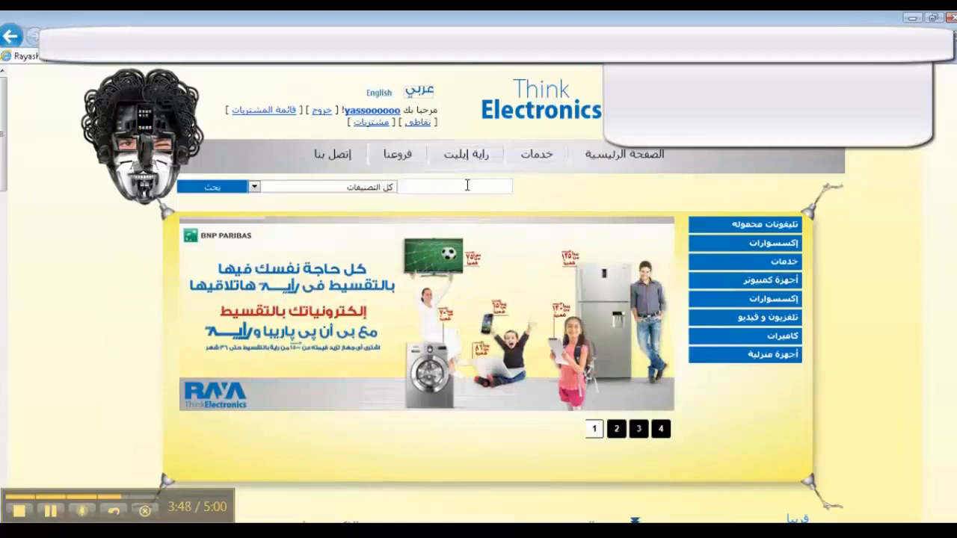
- Search the Arabic store for 's3' and scroll through the Galaxy S3 results
type("s3")
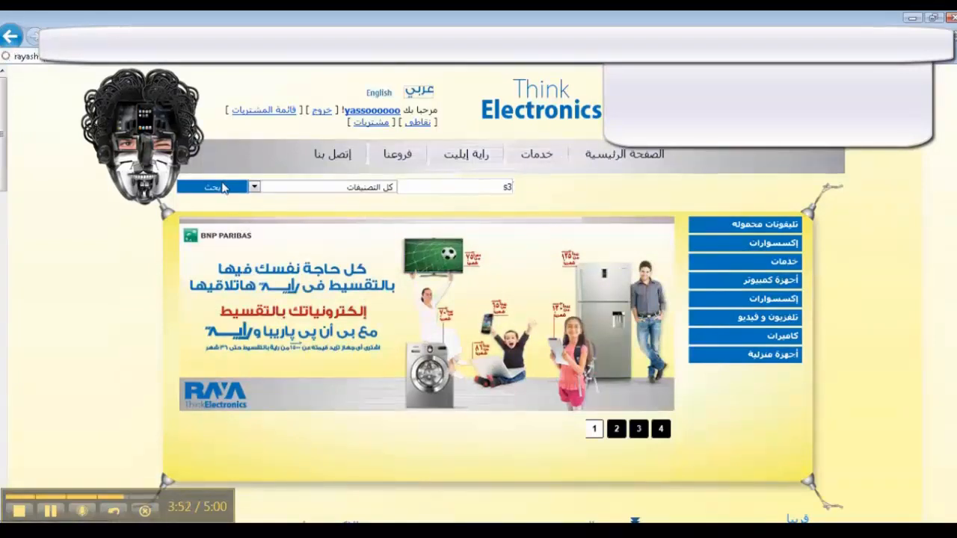
left_click(617, 428)
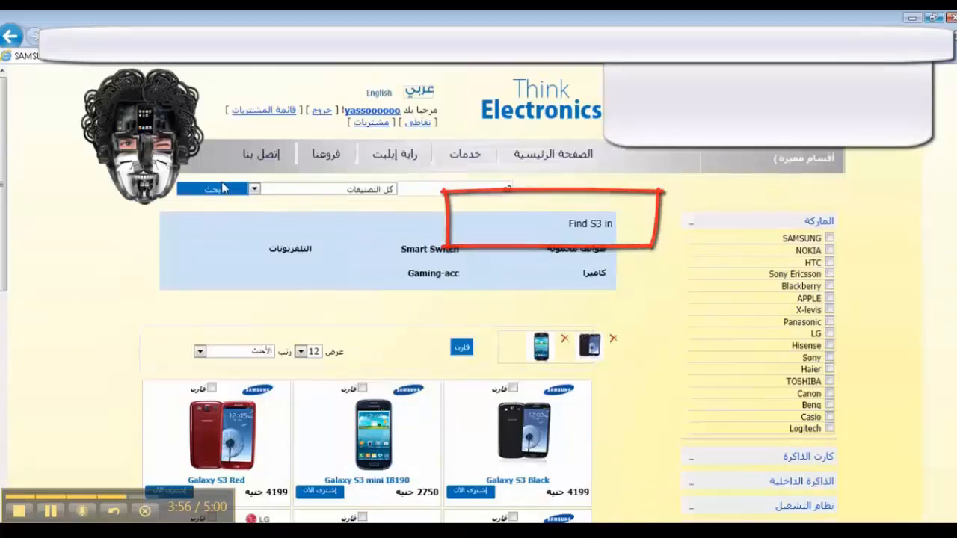
scroll("down", 3)
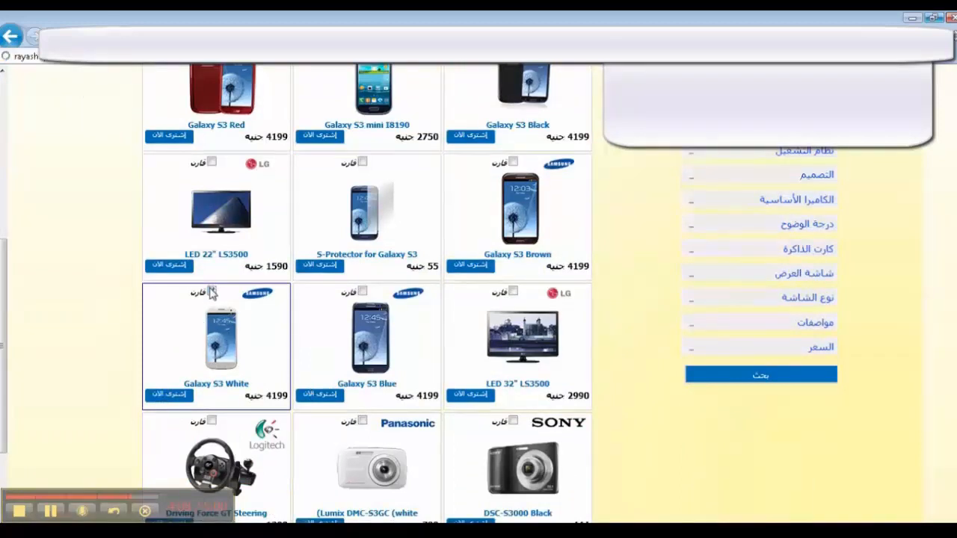
scroll("up", 3)
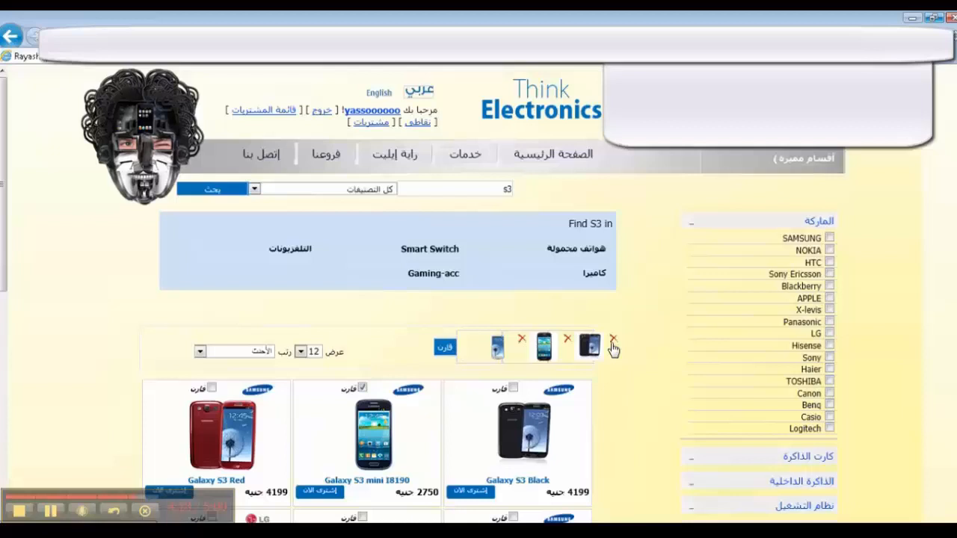
mouse_move(614, 346)
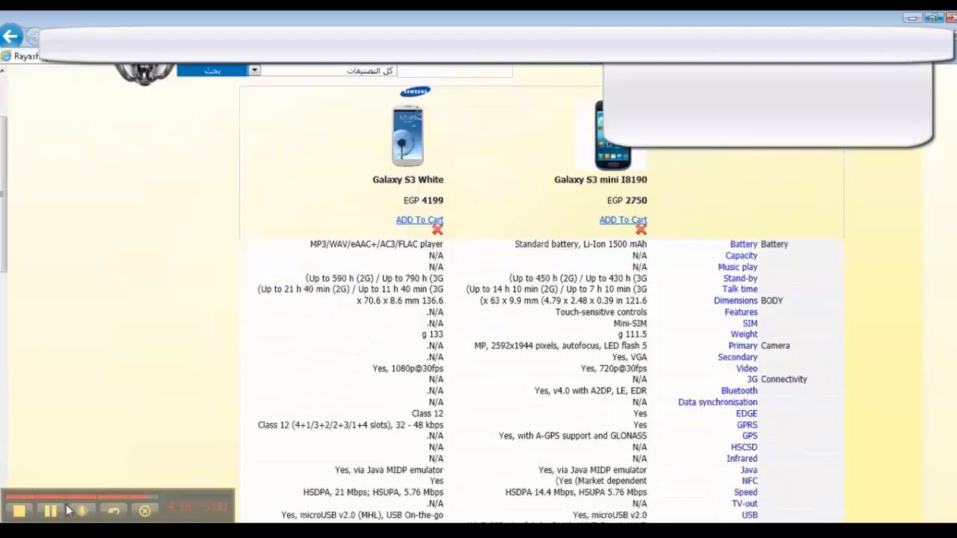
- Scroll the Galaxy S3 White vs. S3 mini I8190 specification comparison table
scroll("down", 3)
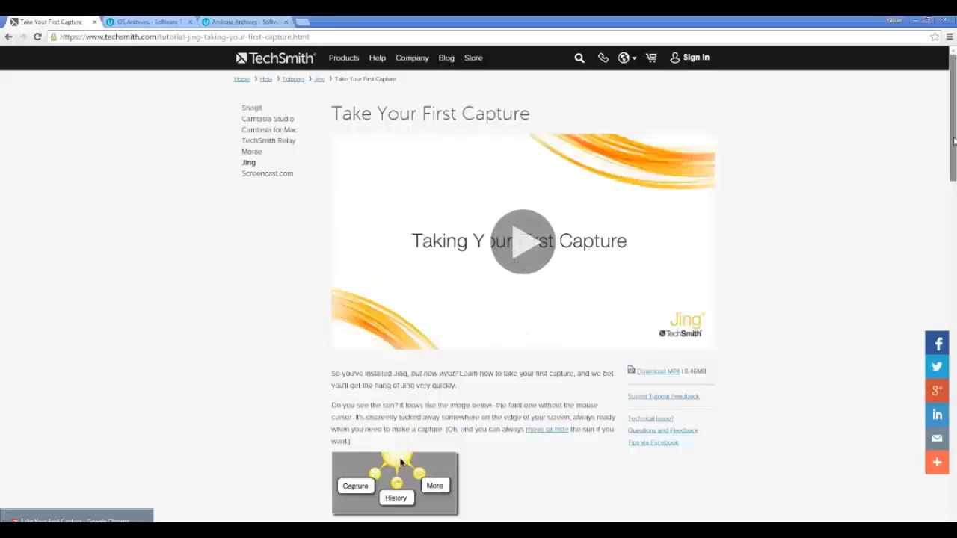
- Scroll the Jing 'Take Your First Capture' page to its tutorial list, then open the uTest iOS Archives tab
scroll("down", 3)
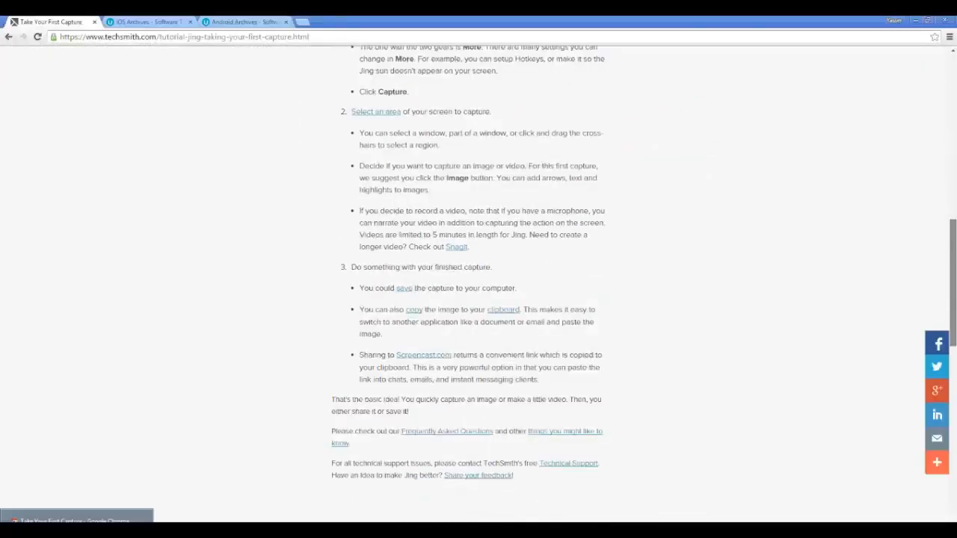
scroll("down", 3)
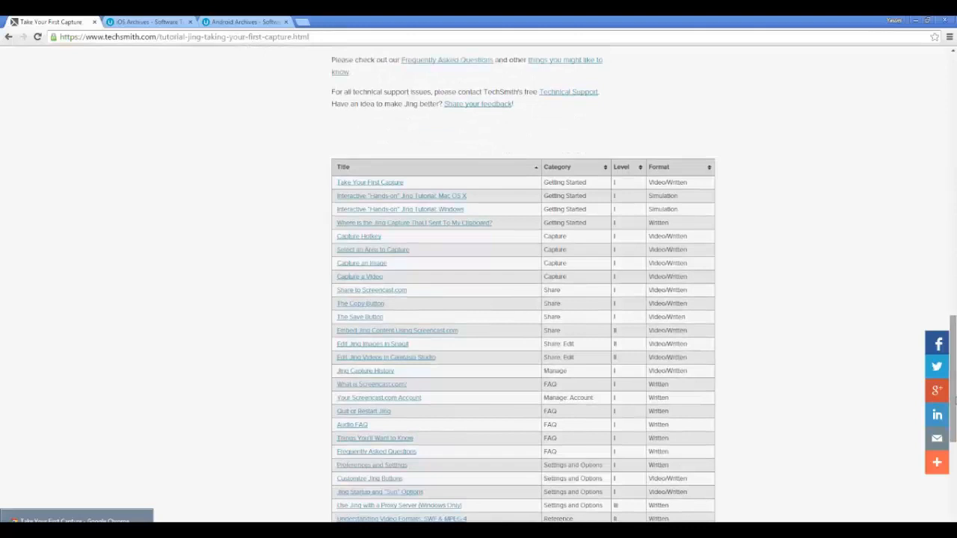
scroll("down", 3)
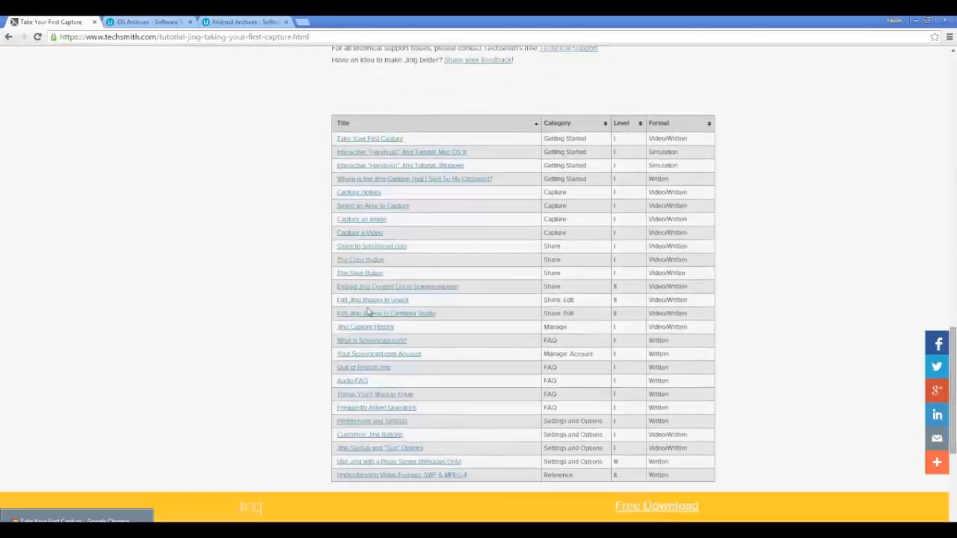
left_click(146, 21)
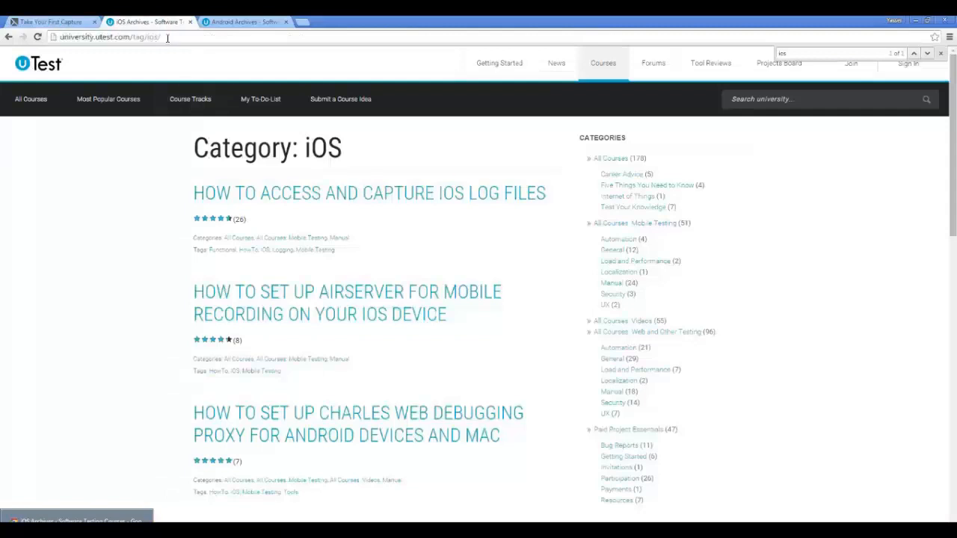
- Scroll through the uTest University iOS courses, then open the Android Archives tab
left_click(239, 21)
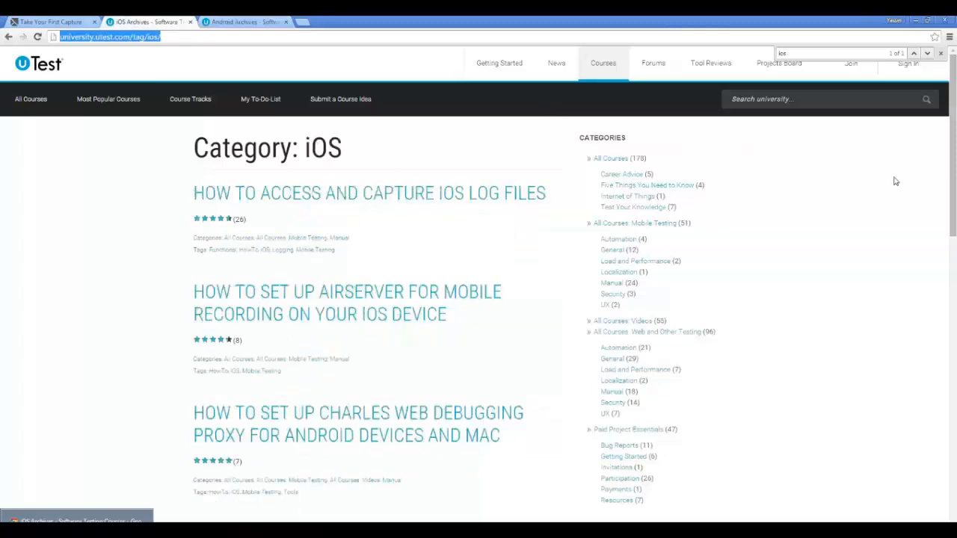
scroll("down", 3)
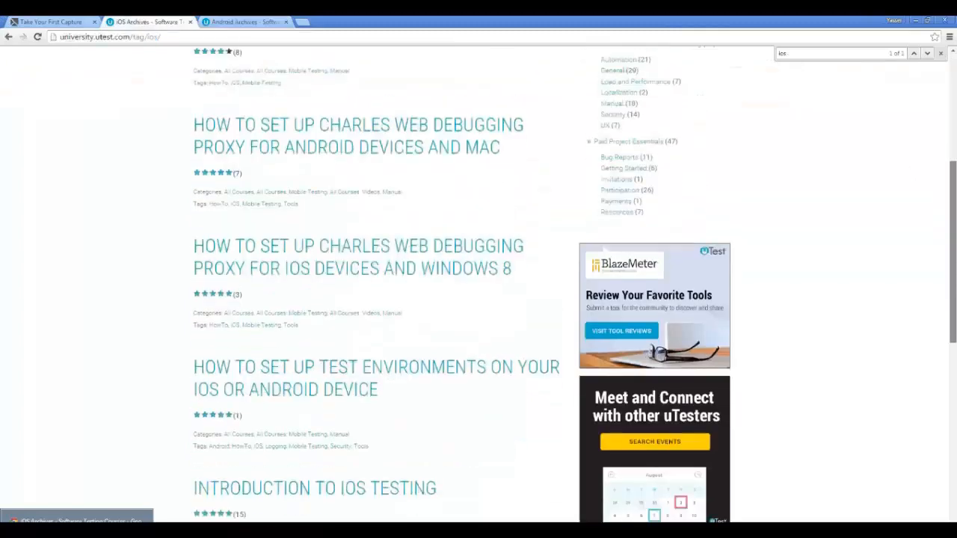
scroll("down", 3)
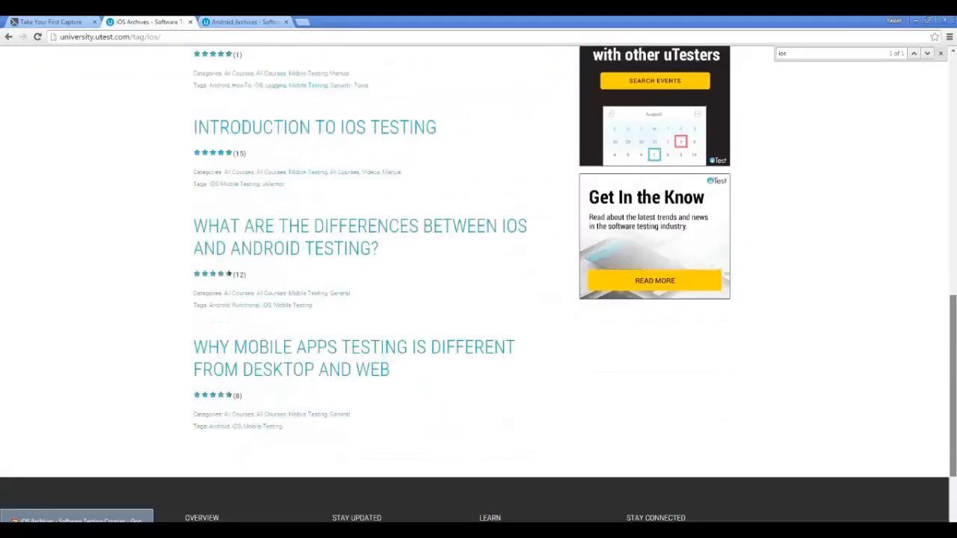
scroll("down", 3)
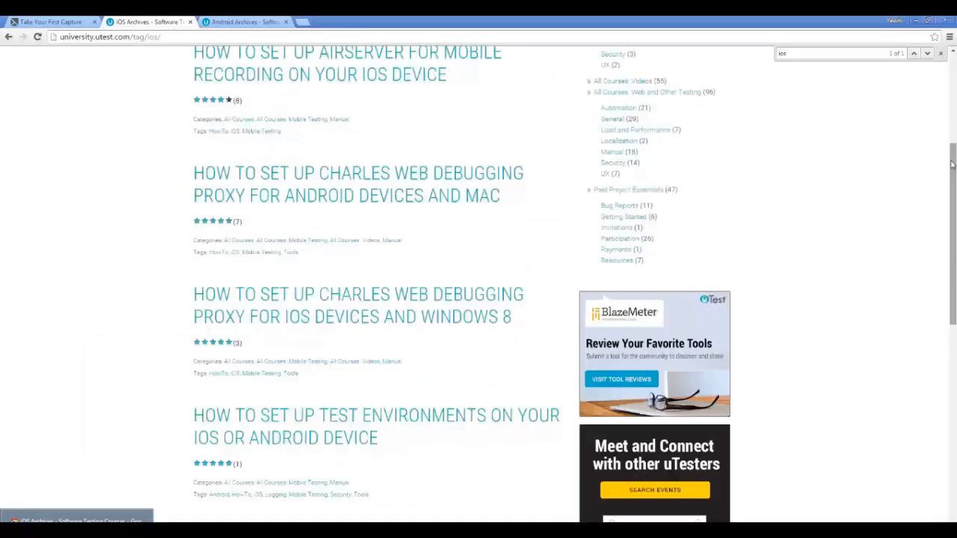
left_click(245, 21)
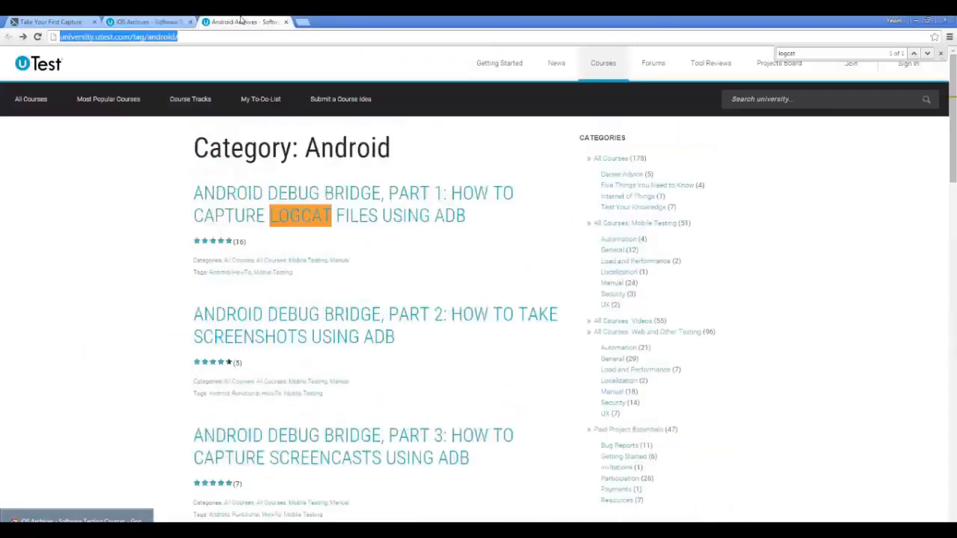